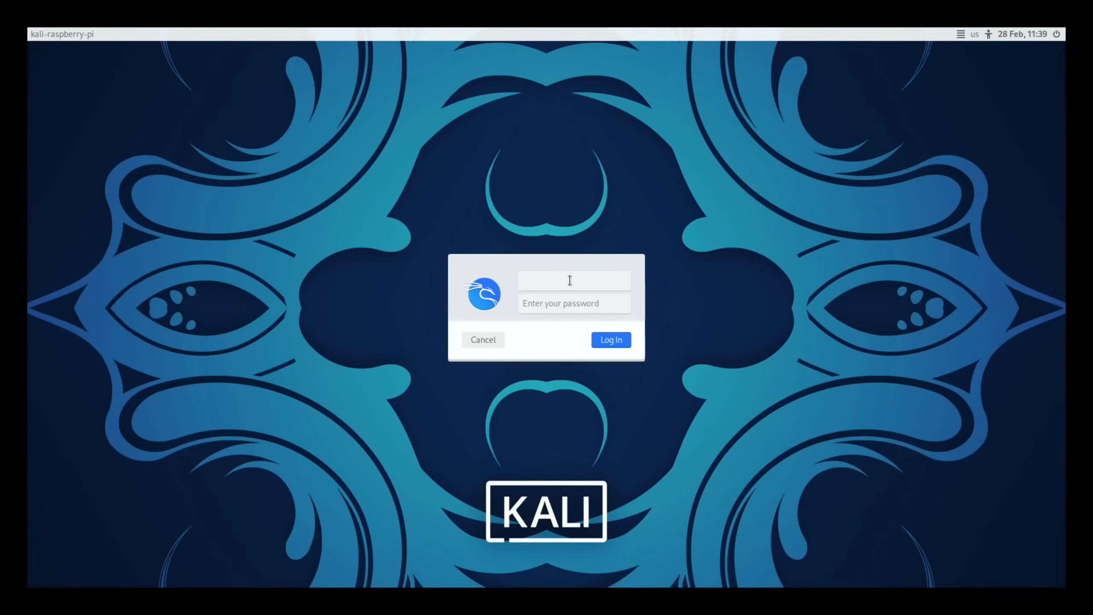
pyautogui.write('kali')
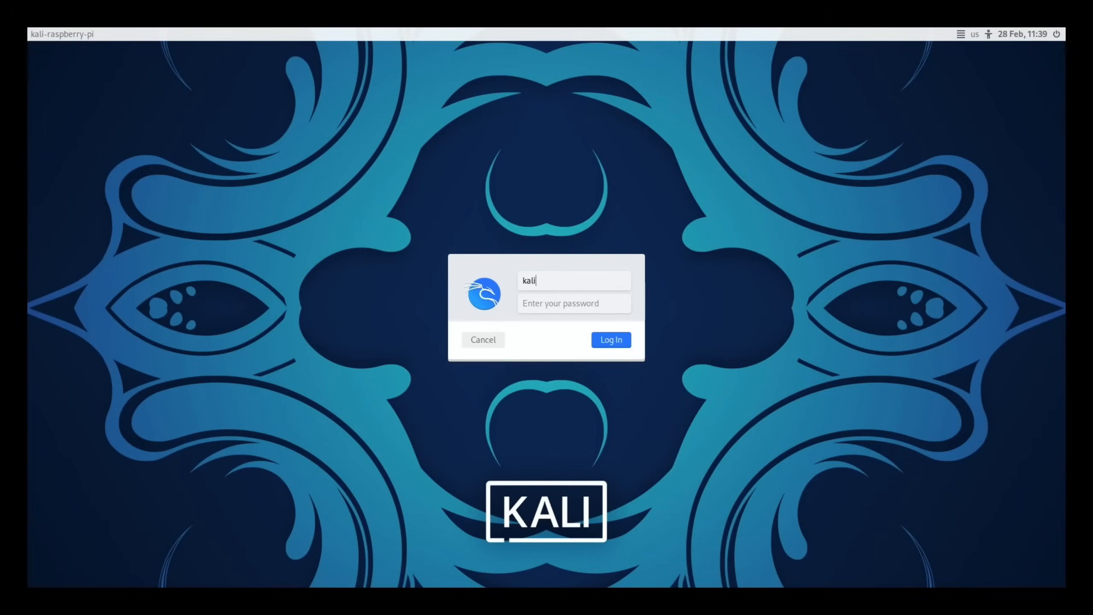
pyautogui.write('kali')
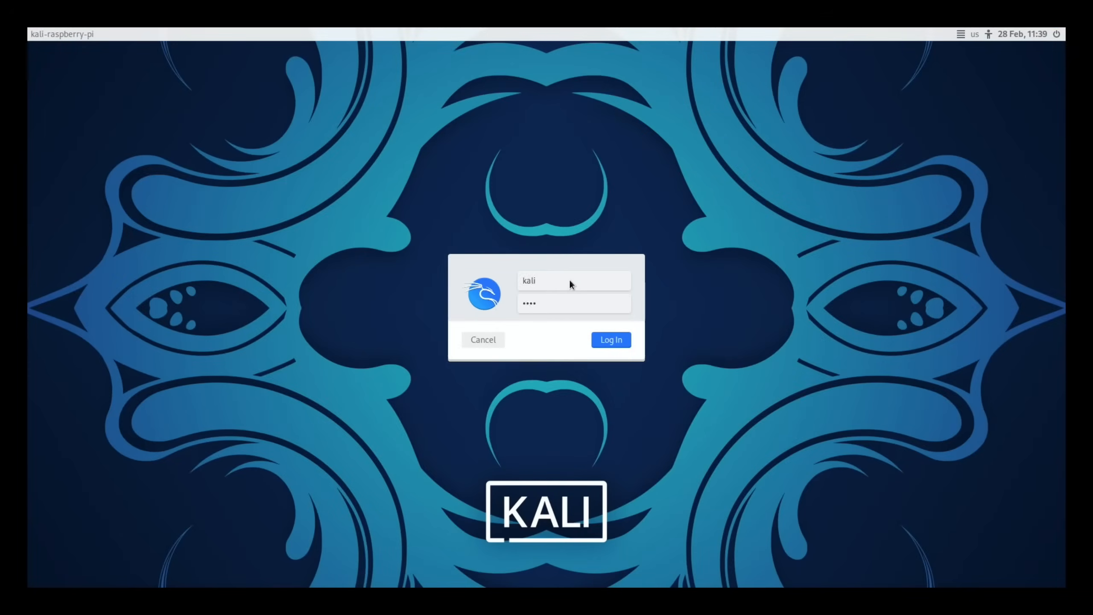
pyautogui.click(610, 340)
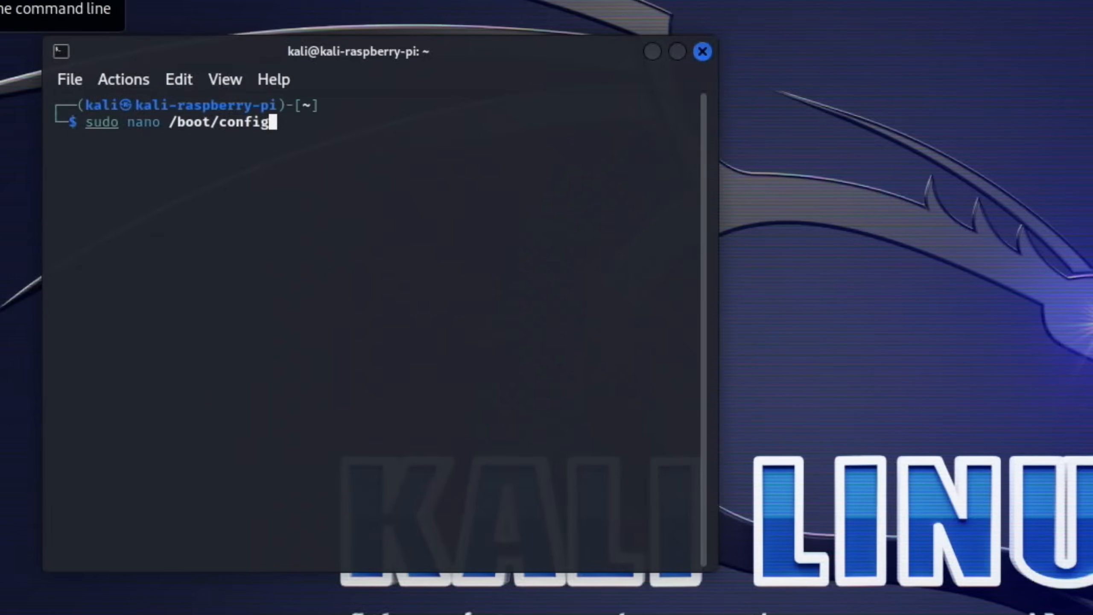
# Uncomment disable_overscan=1 in /boot/config.txt using nano, save, and start typing reboot
pyautogui.write('.')
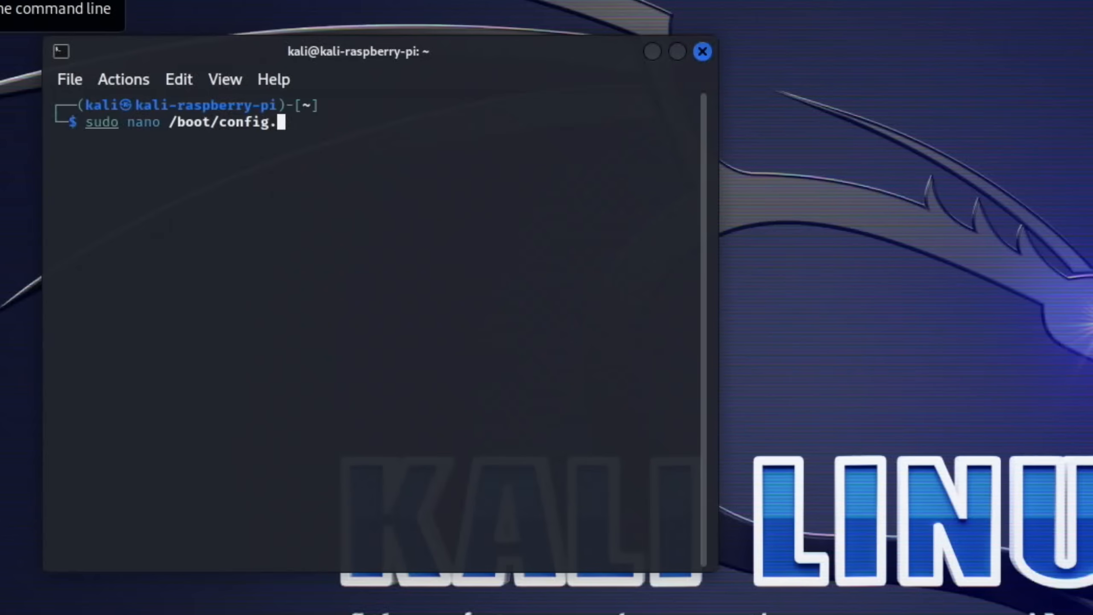
pyautogui.press('Return')
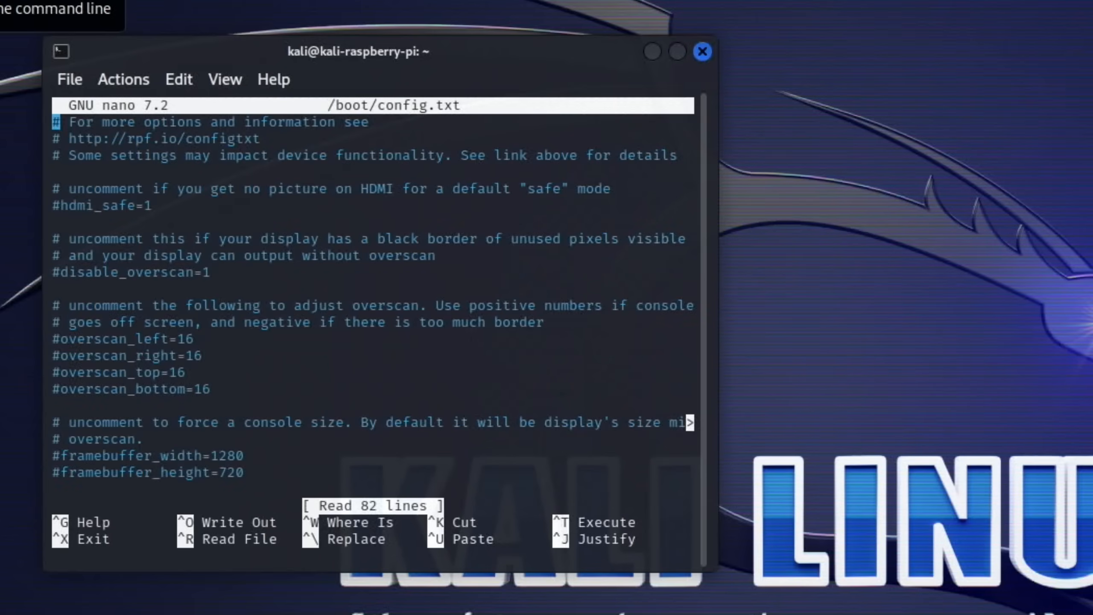
pyautogui.press('Down')
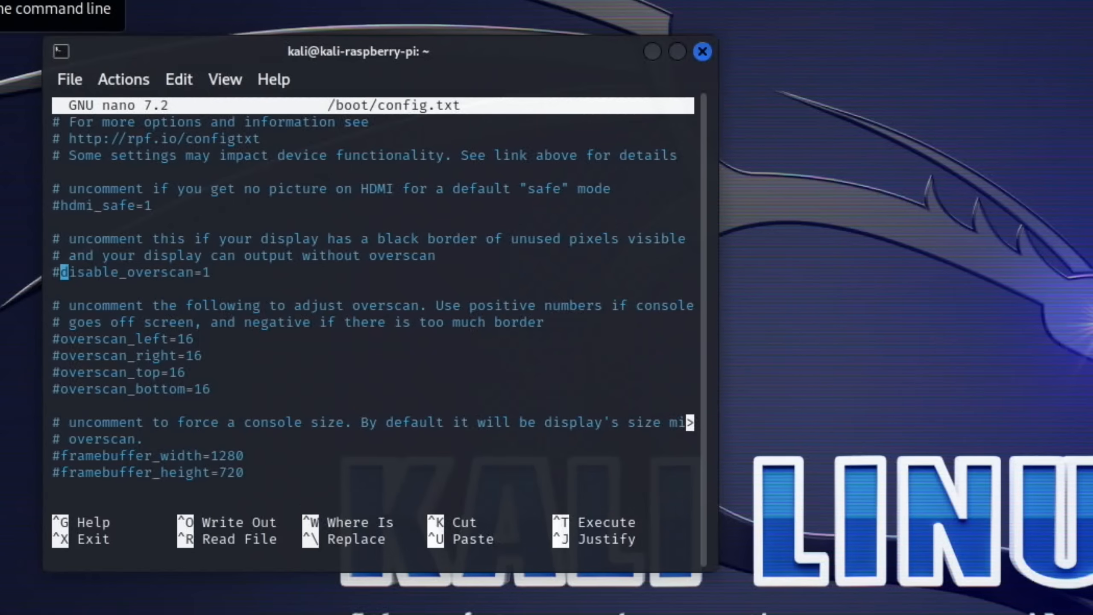
pyautogui.press('Delete')
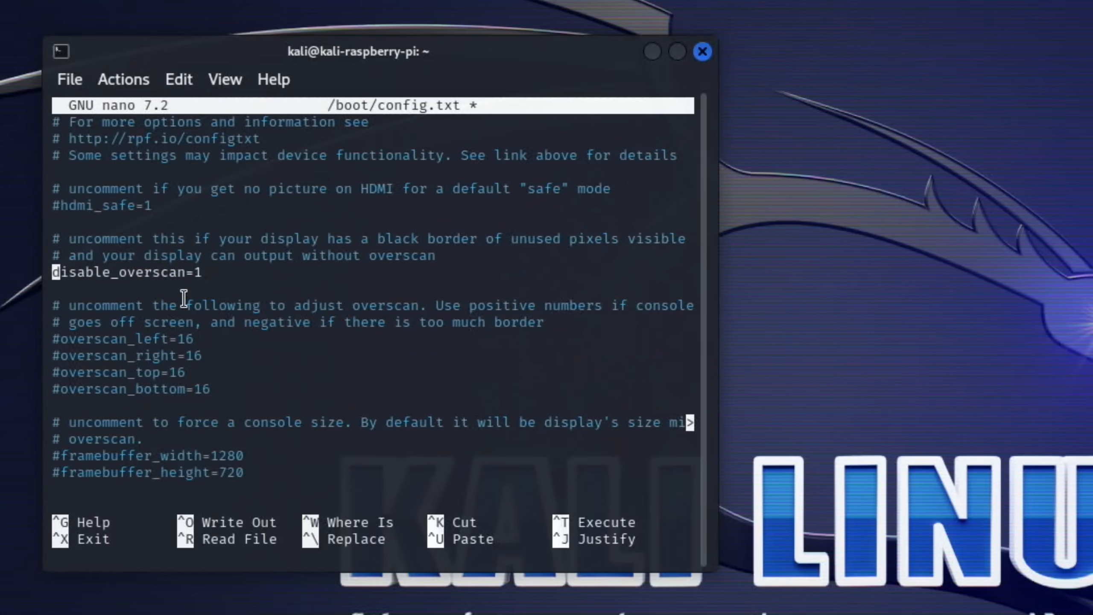
pyautogui.press('ctrl+x')
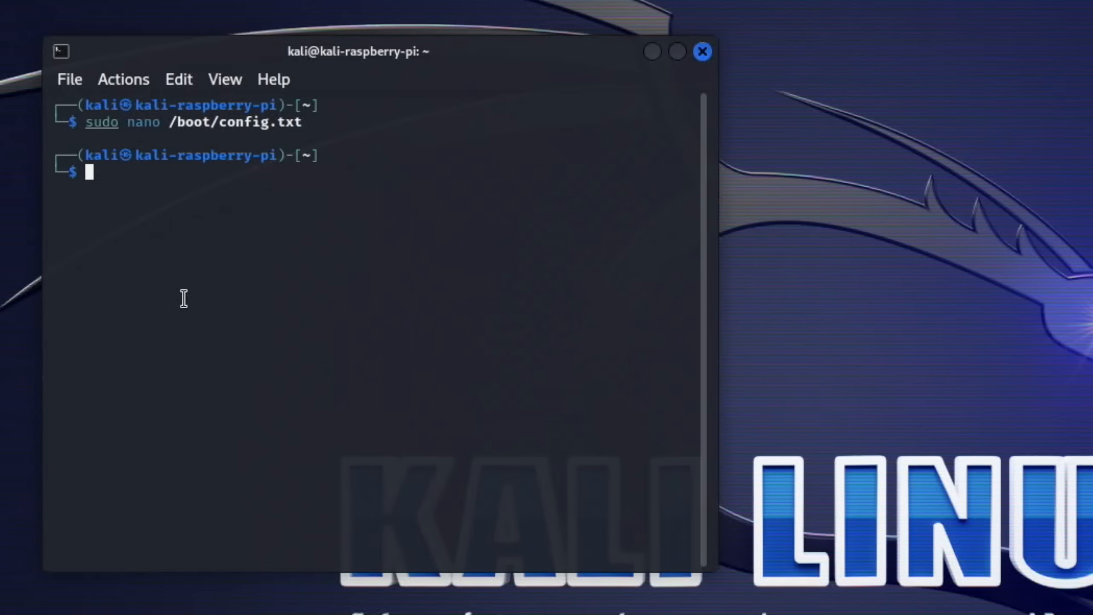
pyautogui.write('rebo')
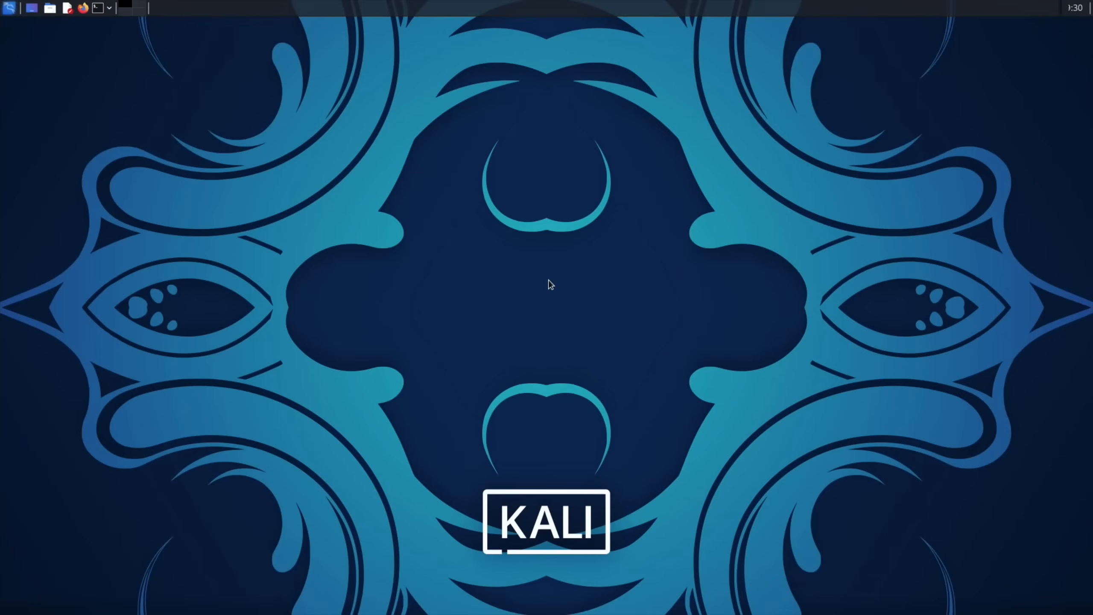
# Open the Kali applications menu and show All Applications
pyautogui.click(9, 7)
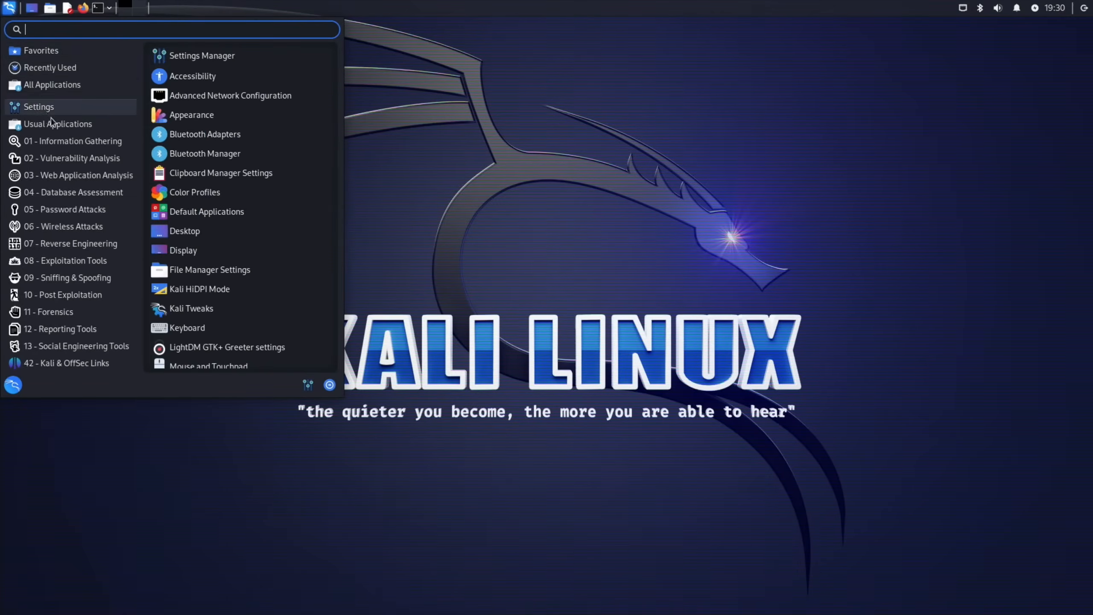
pyautogui.click(71, 157)
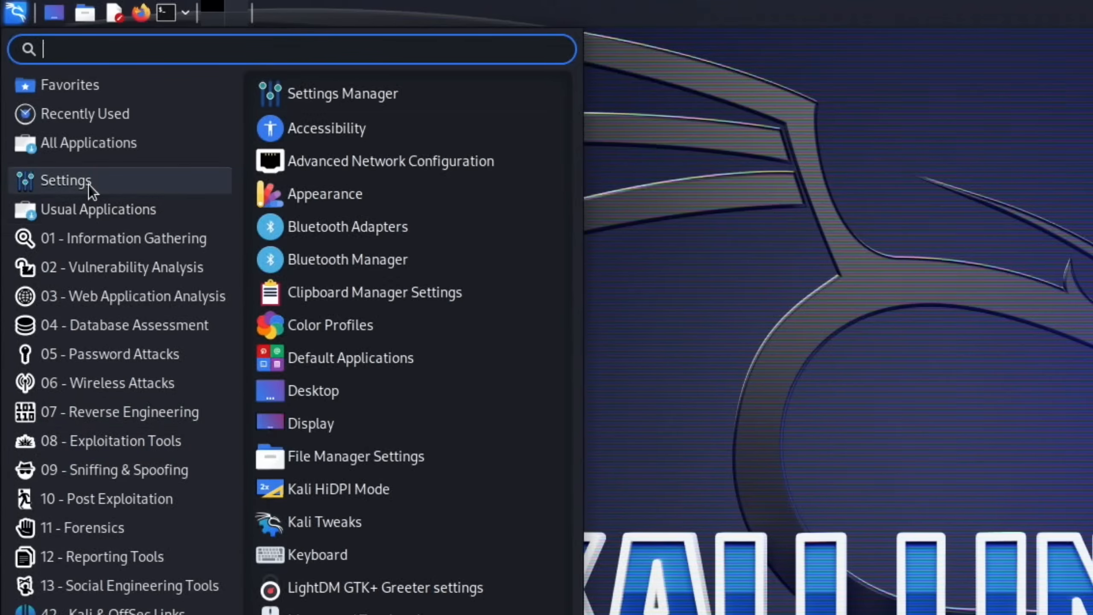
pyautogui.moveTo(347, 227)
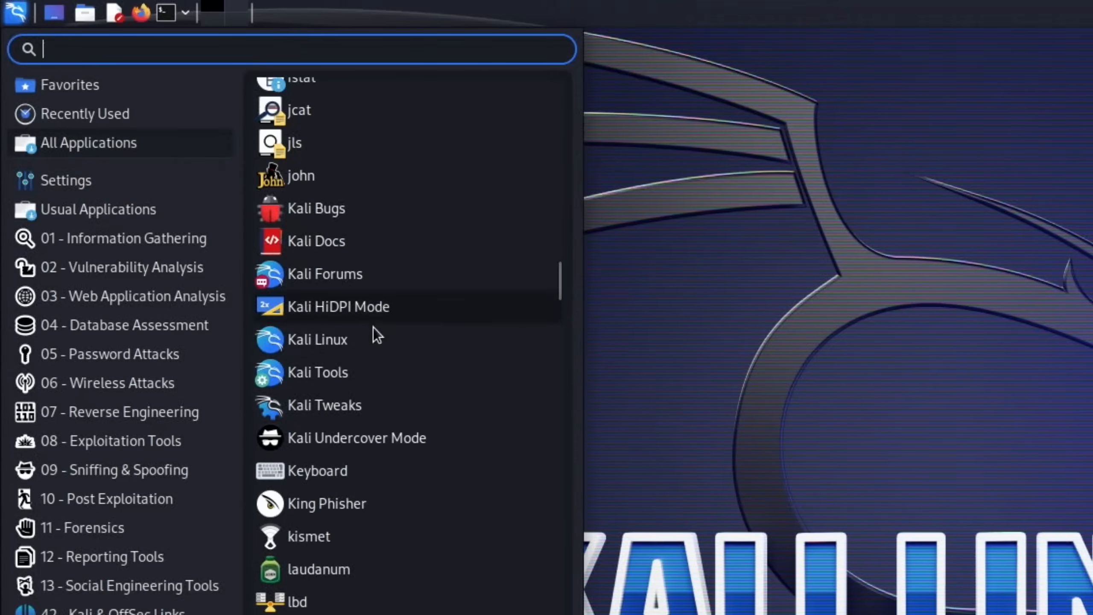
pyautogui.moveTo(356, 437)
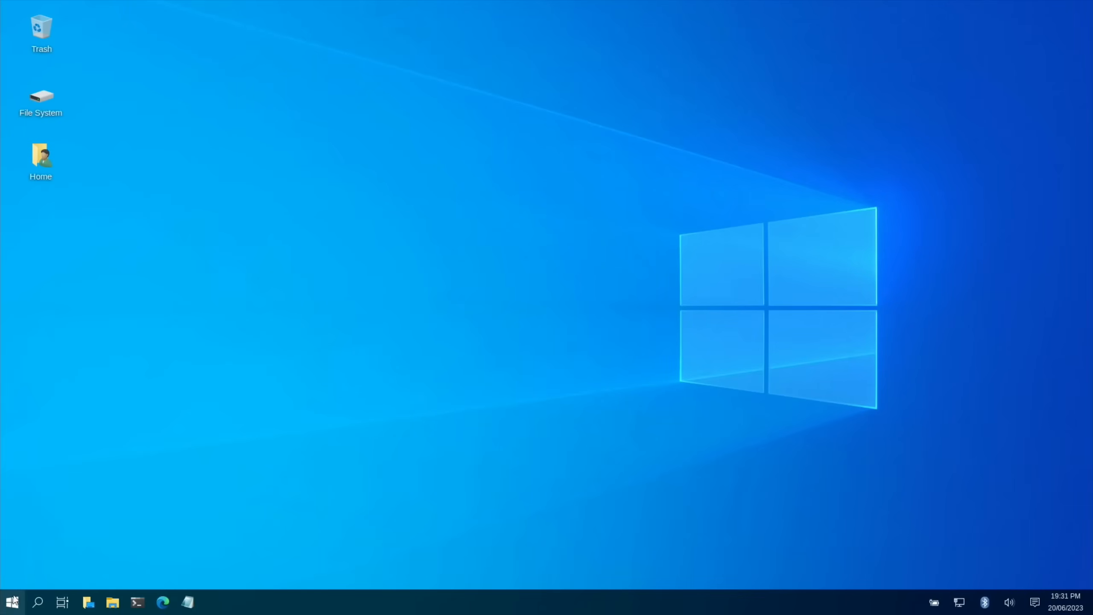
# Open the Home folder in Thunar, then browse the Start menu's tool categories
pyautogui.click(11, 602)
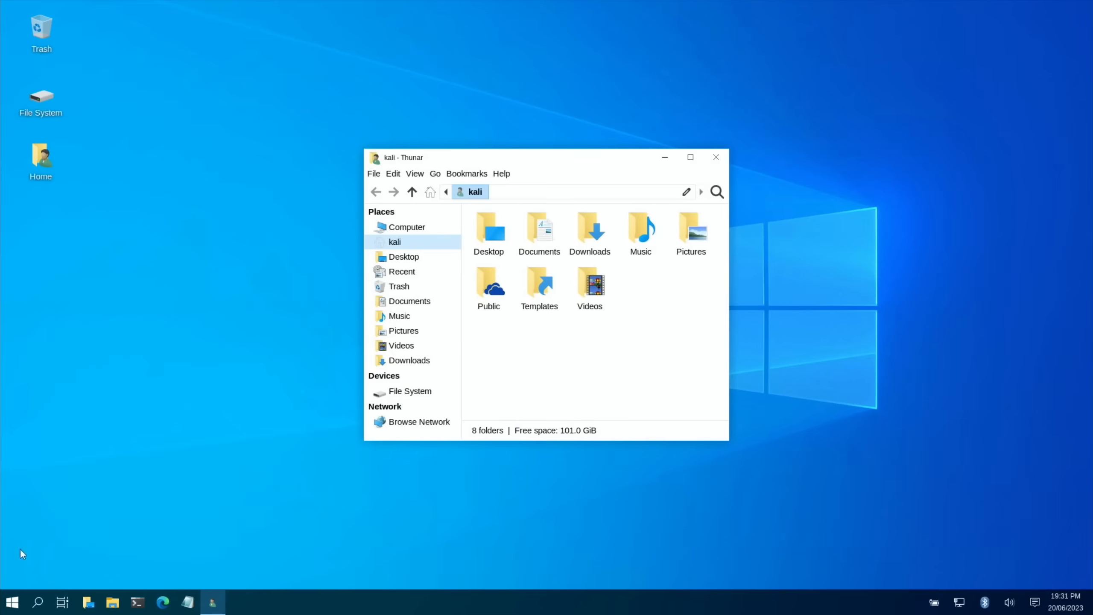
pyautogui.click(12, 602)
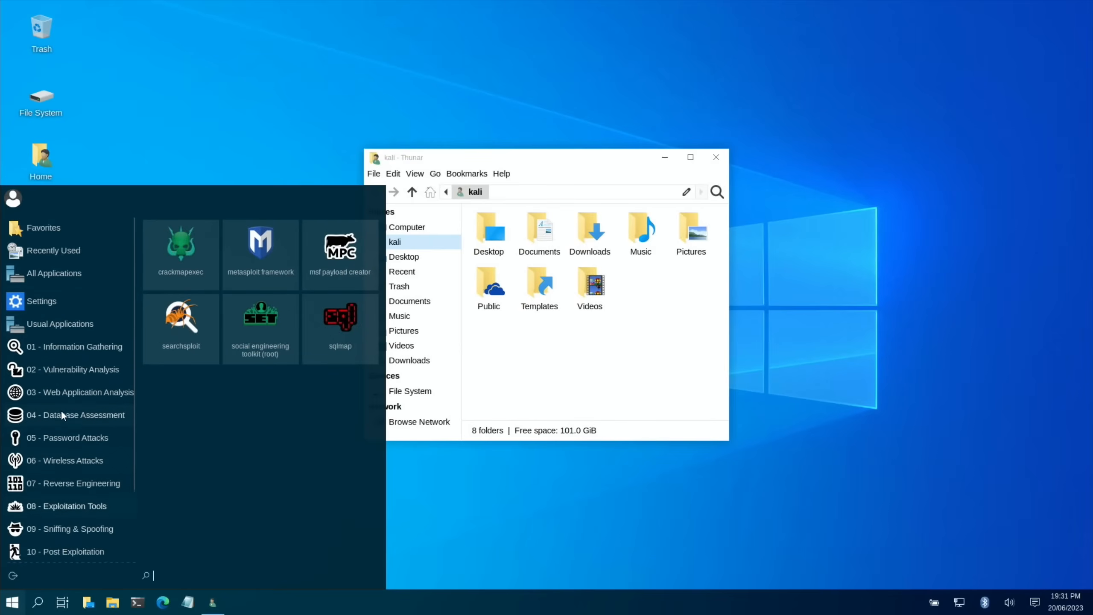
pyautogui.click(75, 415)
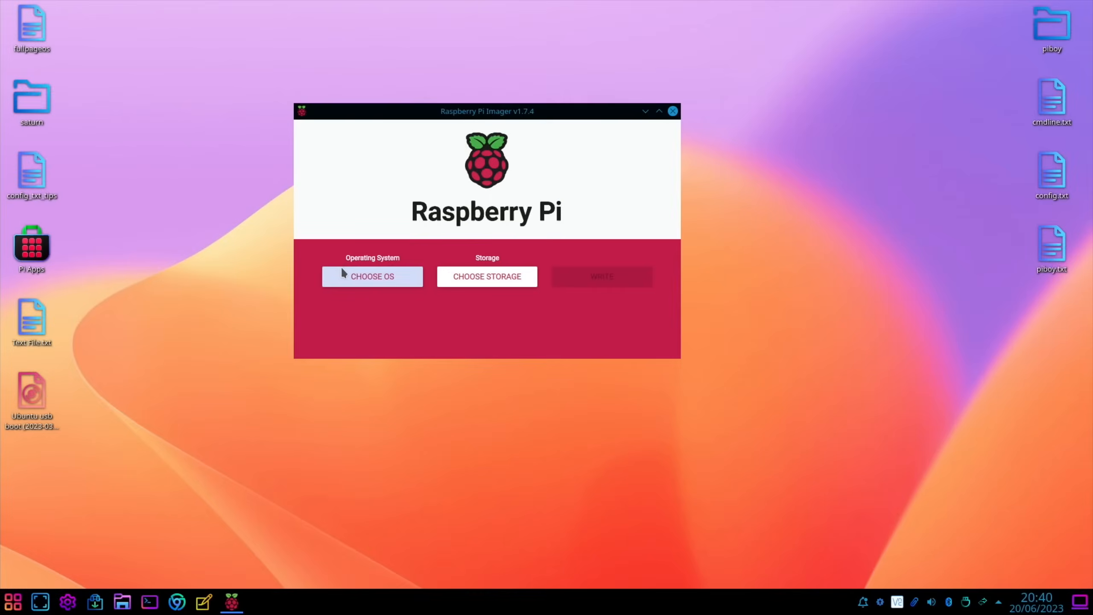
# Pick Raspberry Pi OS Full (32-bit) from Raspberry Pi Imager's operating system list
pyautogui.click(371, 276)
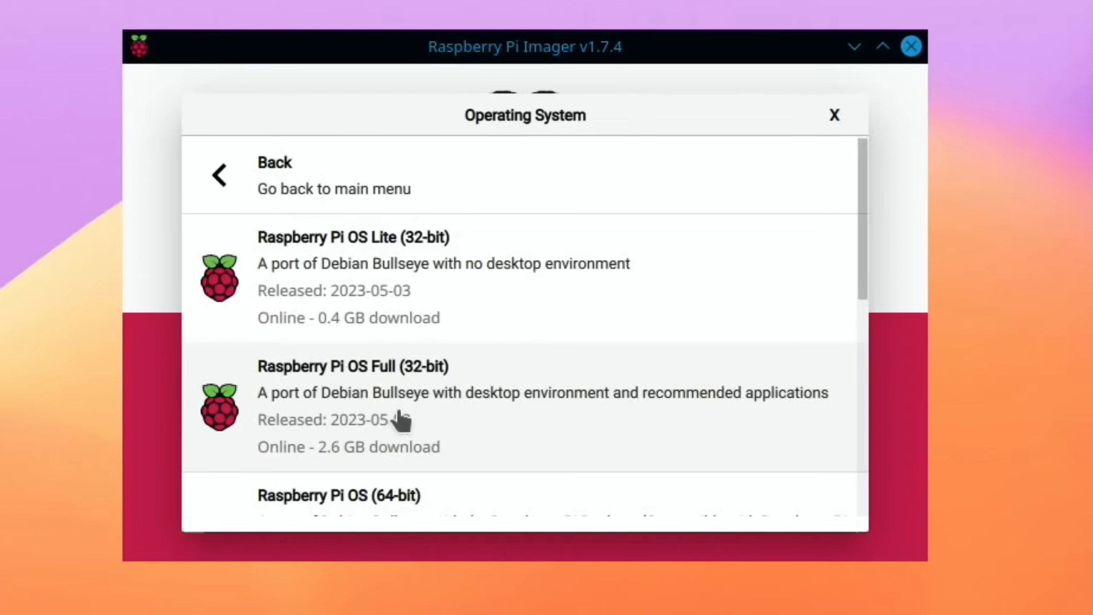
pyautogui.click(910, 46)
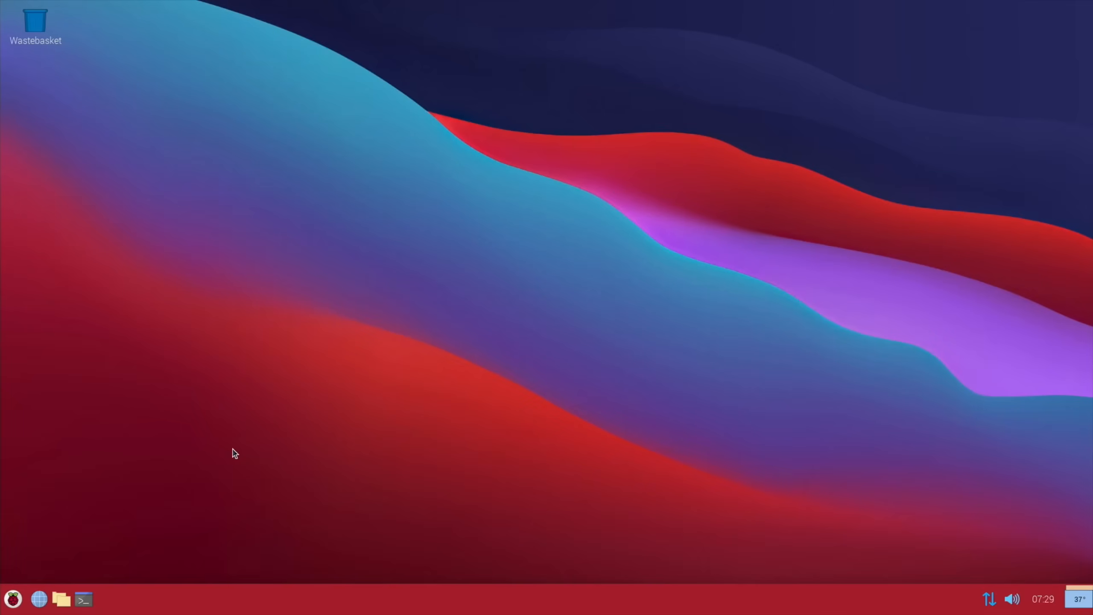
# Search 'ch' in the Raspberry menu and launch Chromium
pyautogui.click(13, 599)
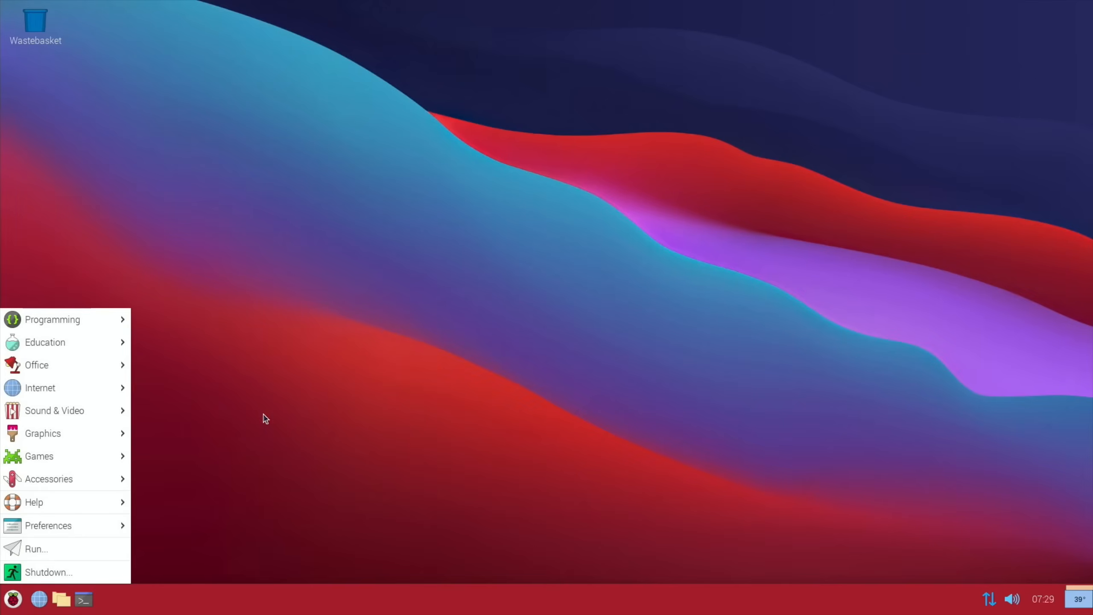
pyautogui.moveTo(290, 407)
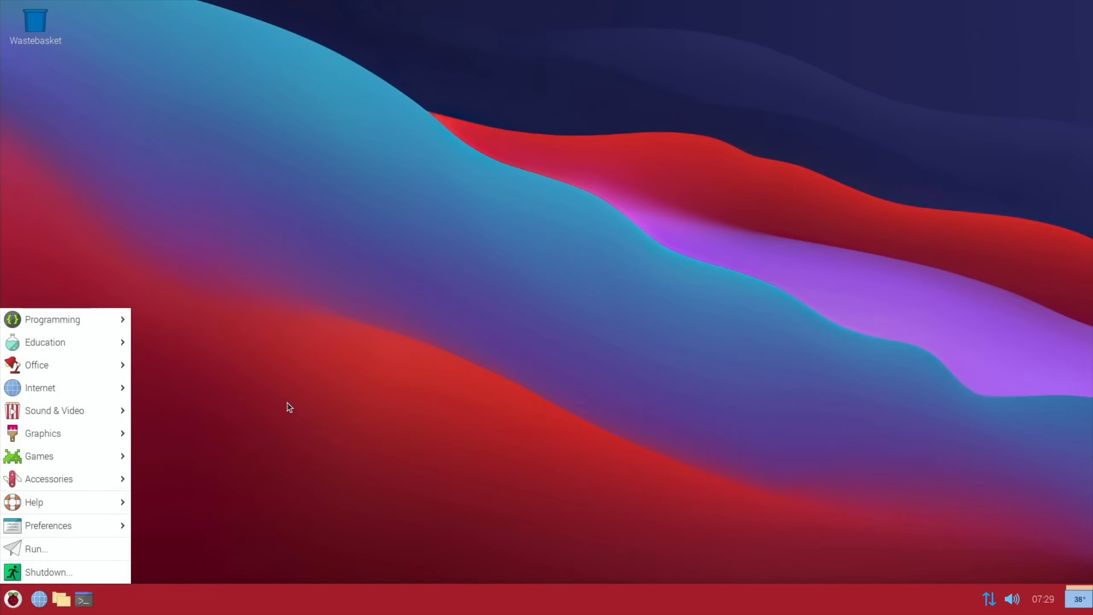
pyautogui.write('ch')
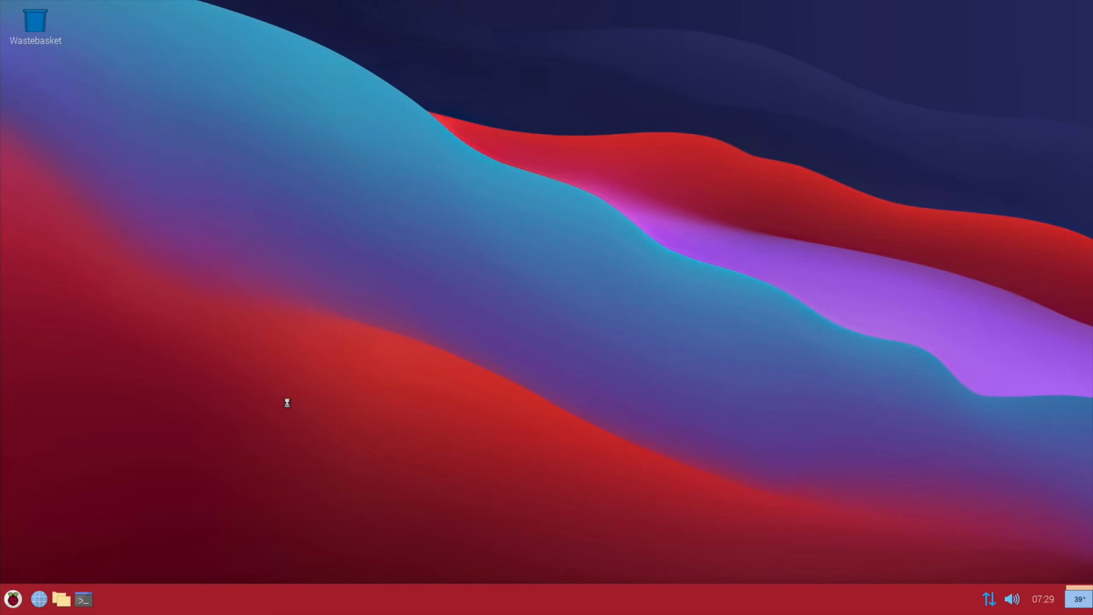
pyautogui.click(39, 598)
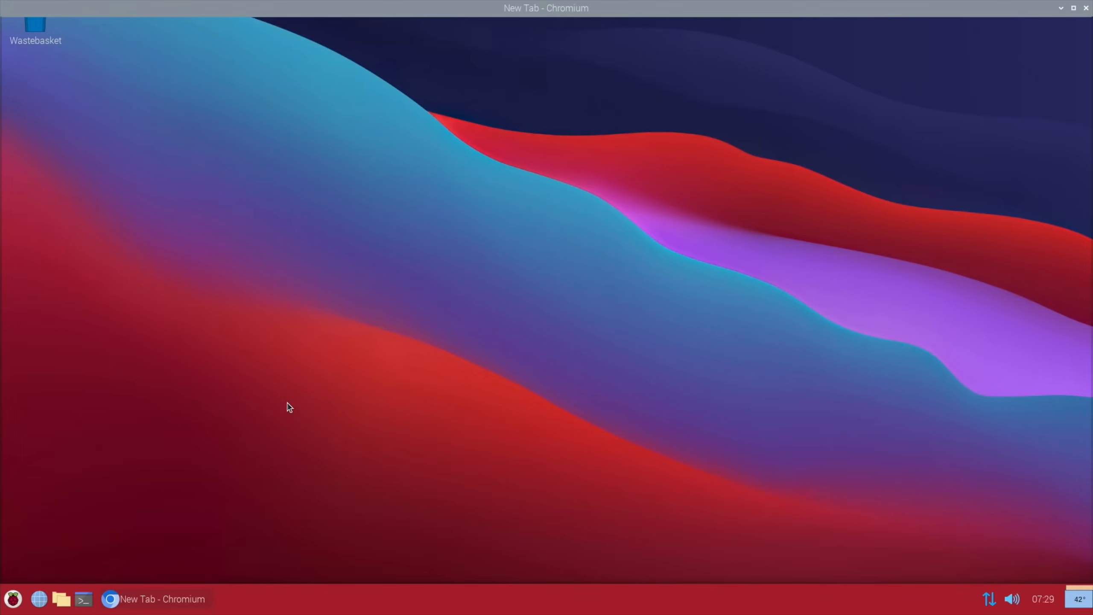
# Run neofetch in LXTerminal to confirm a Compute Module 4 on Raspbian 11
pyautogui.click(83, 599)
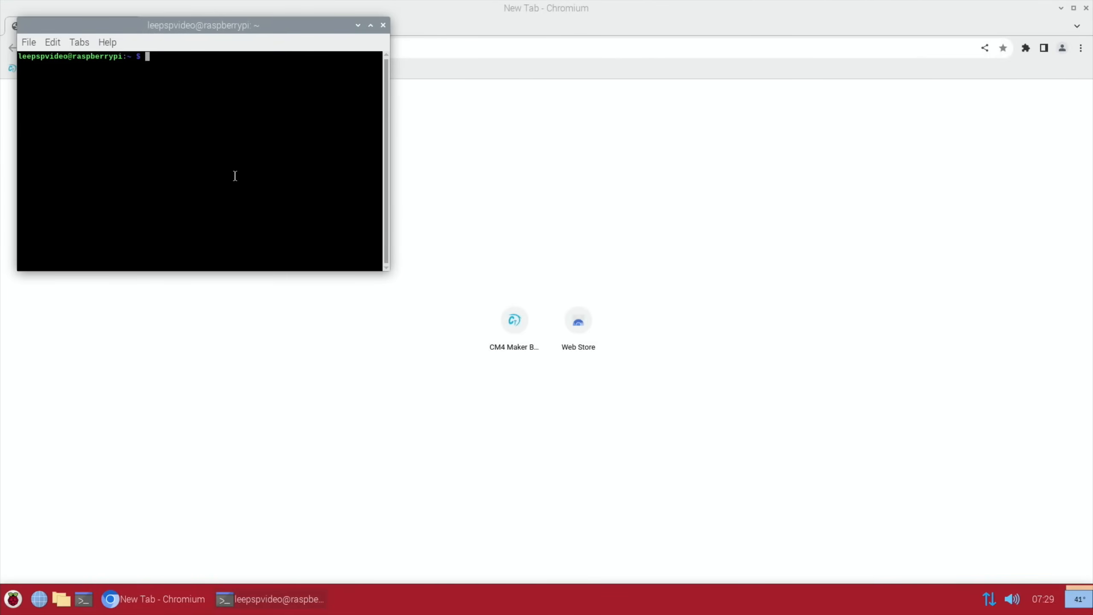
pyautogui.write('neofetch')
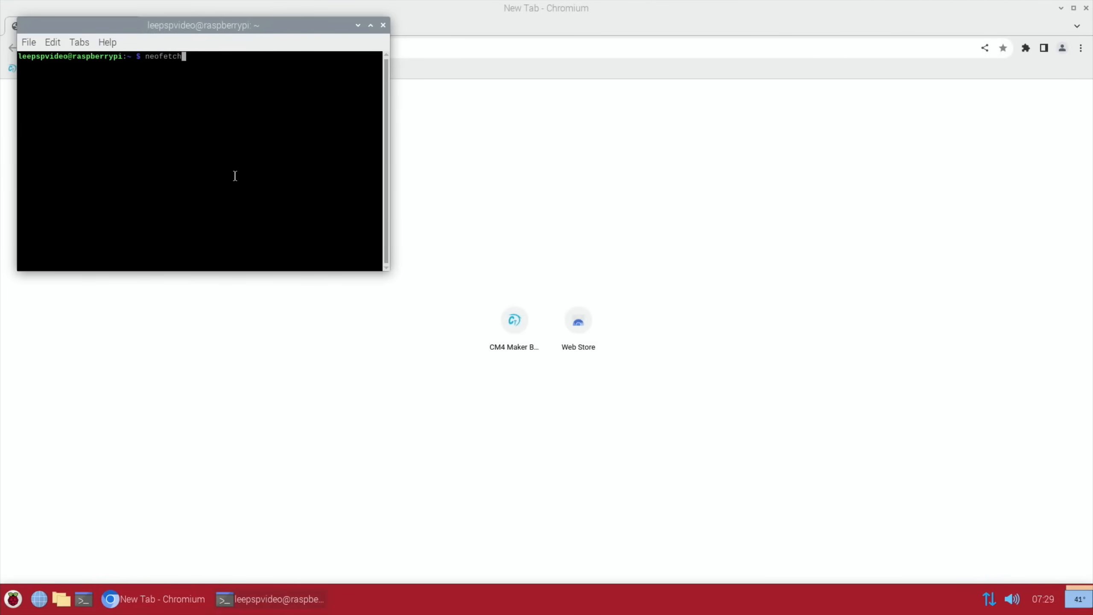
pyautogui.press('Return')
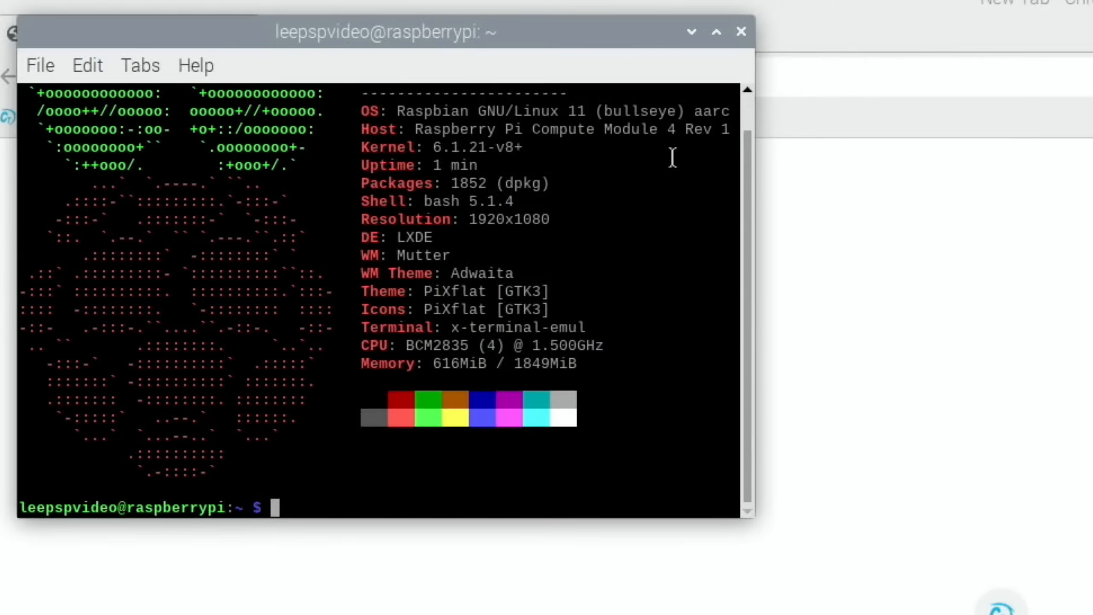
pyautogui.moveTo(507, 380)
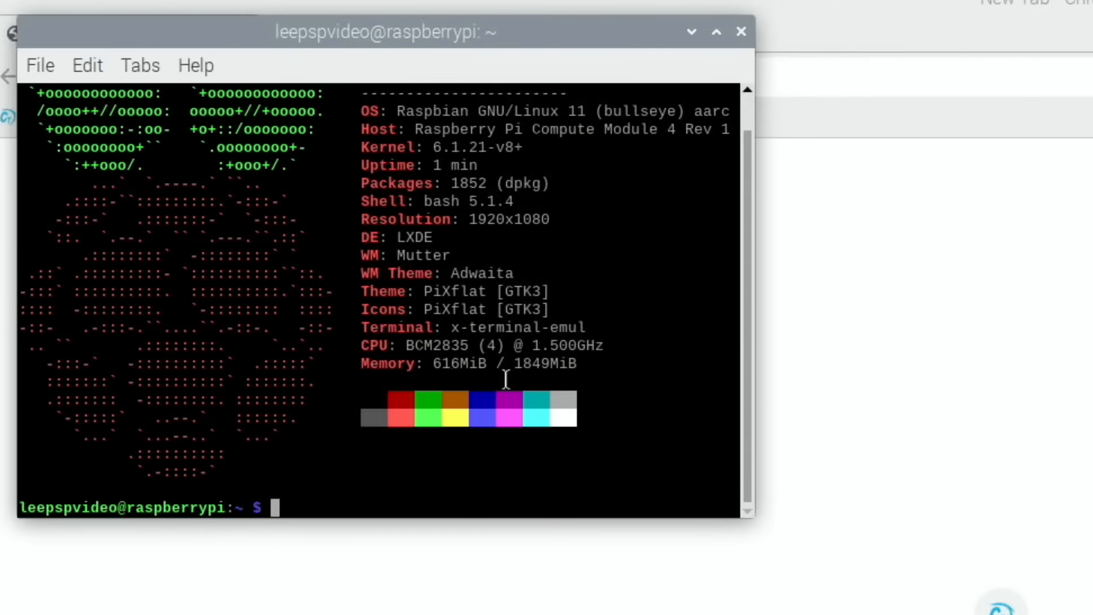
pyautogui.moveTo(547, 349)
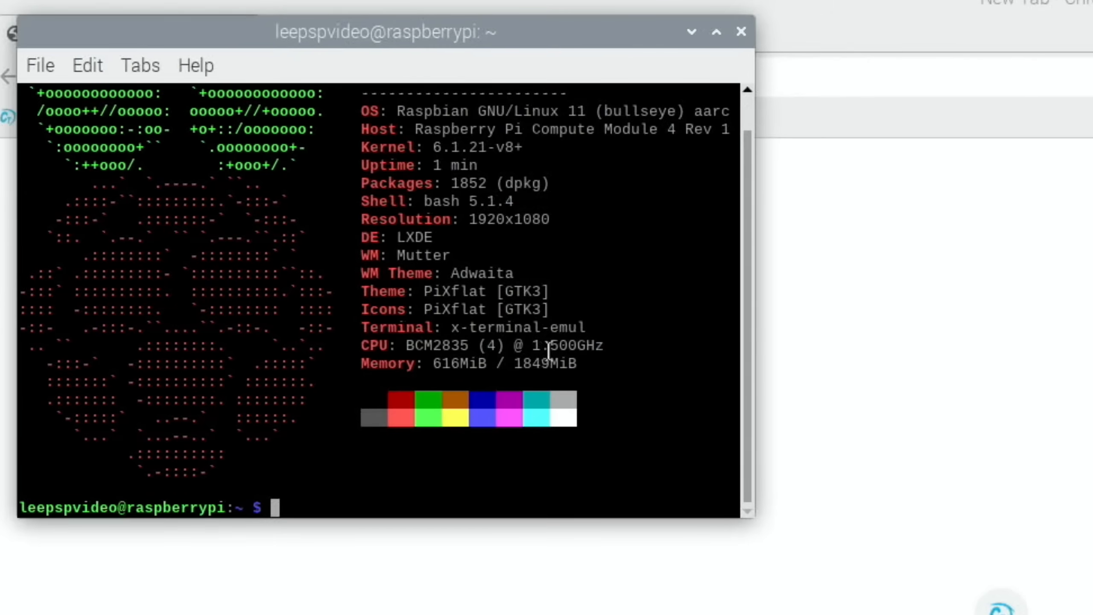
pyautogui.moveTo(565, 352)
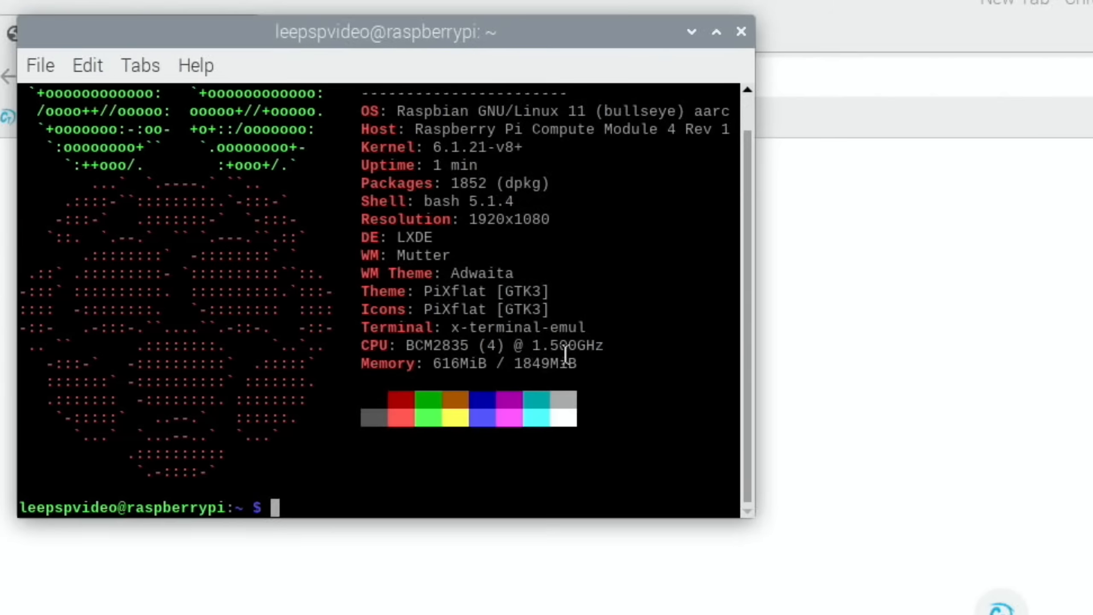
pyautogui.moveTo(681, 90)
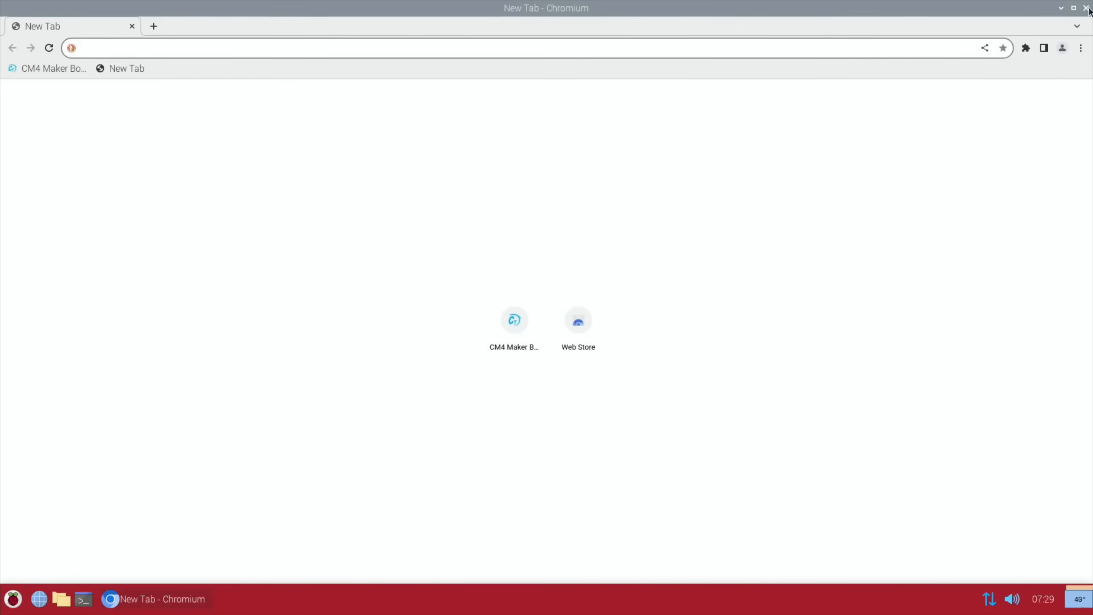
# Close the Chromium window and reopen the Raspberry menu
pyautogui.click(1086, 7)
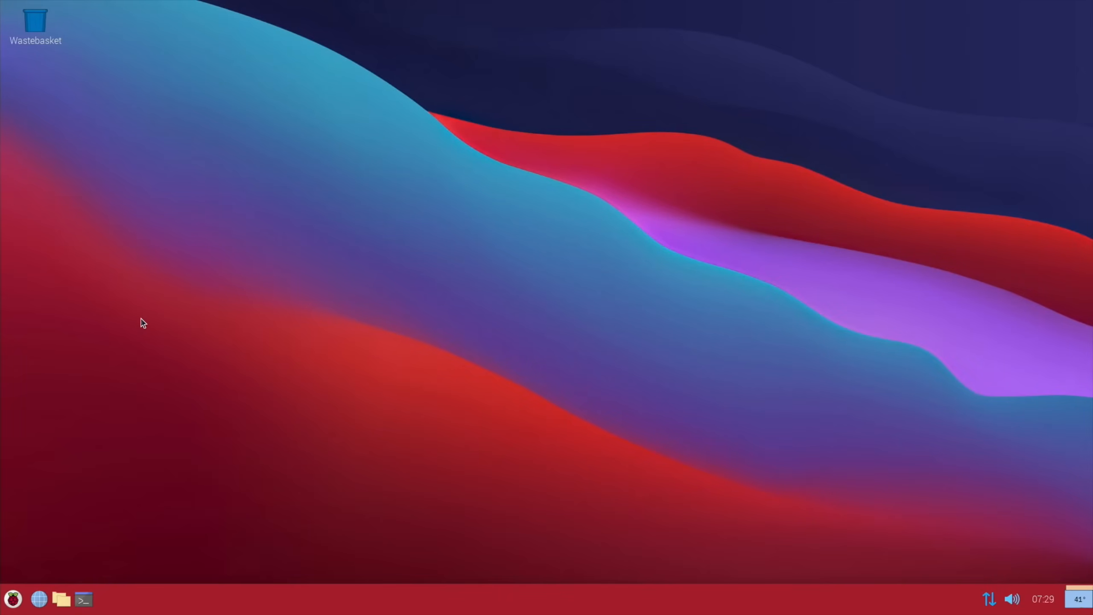
pyautogui.moveTo(87, 458)
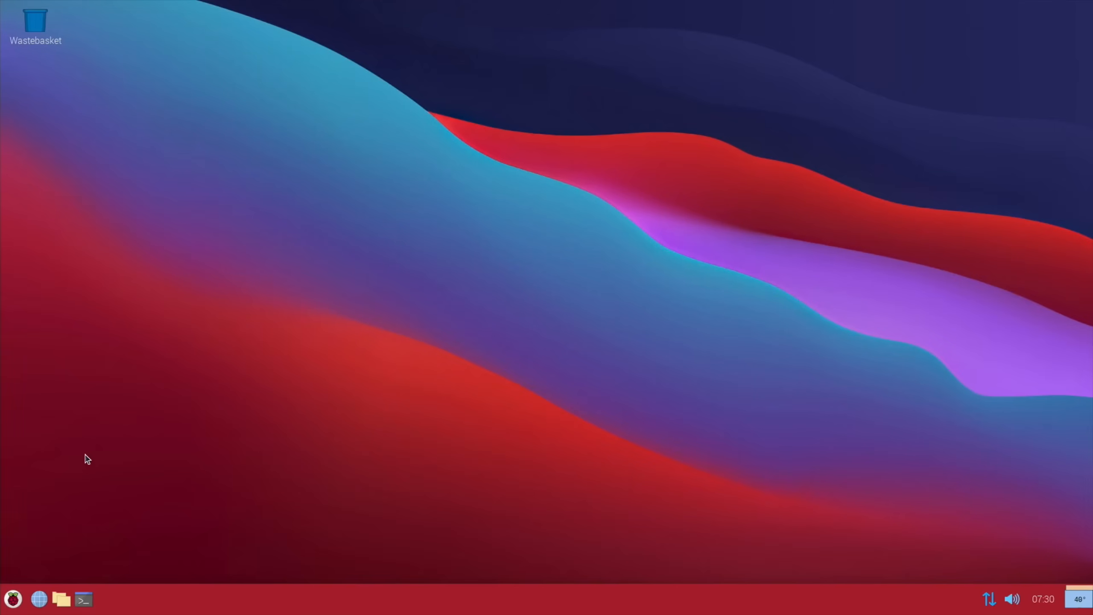
pyautogui.click(13, 598)
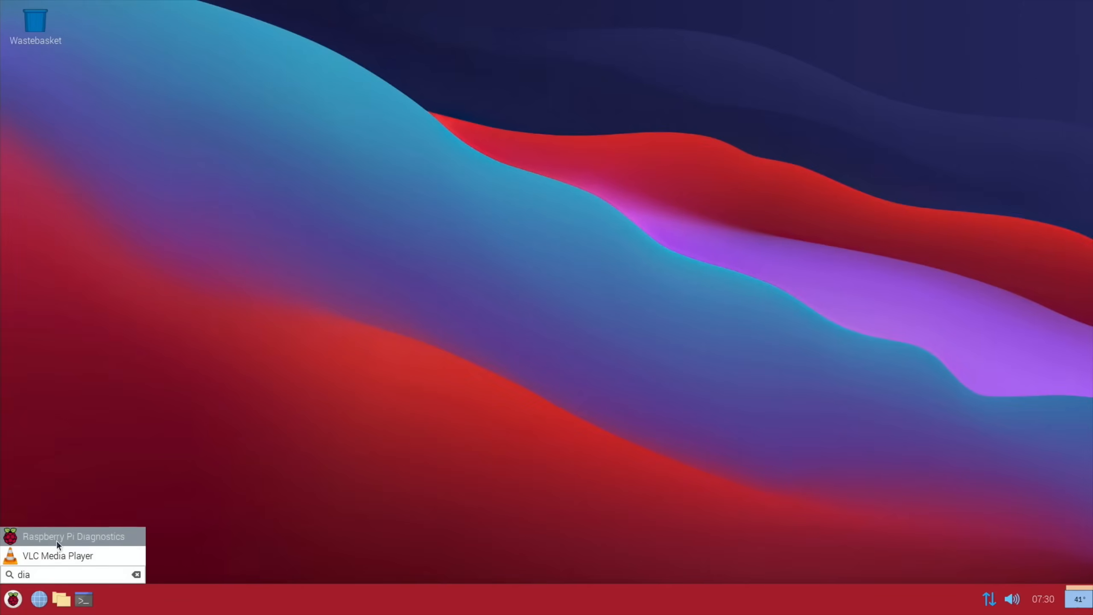
# Launch Raspberry Pi Diagnostics, run the SD Card Speed Test, and show its log
pyautogui.click(73, 536)
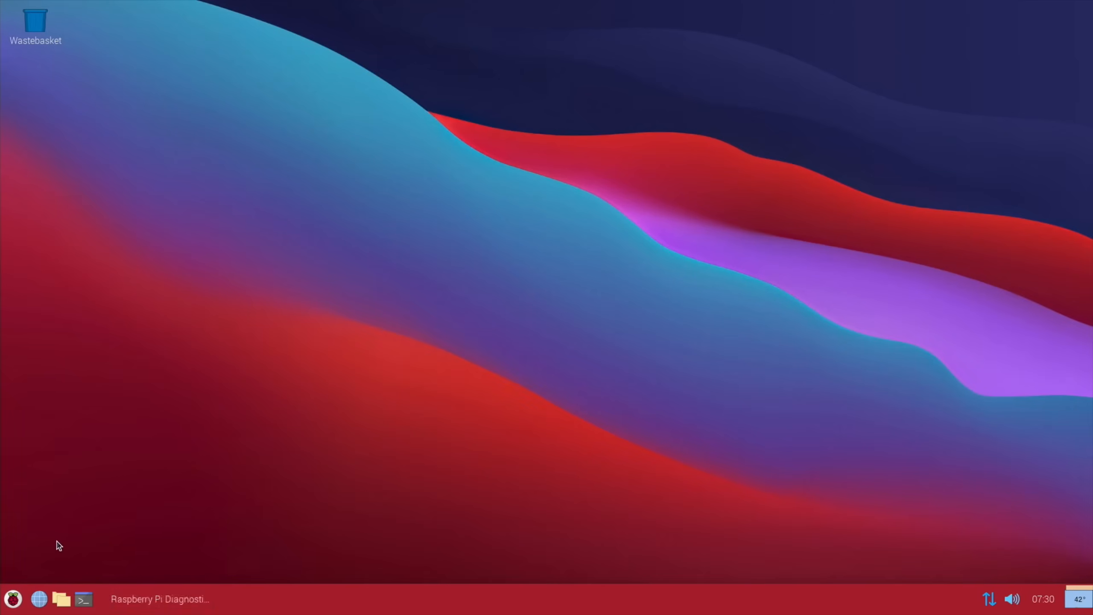
pyautogui.click(367, 253)
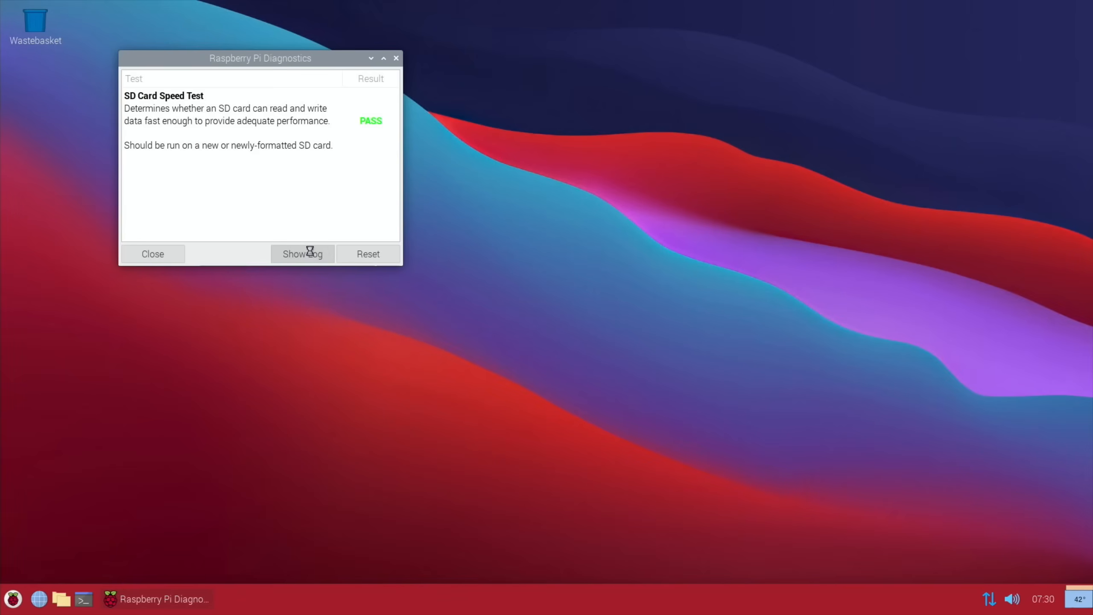
pyautogui.click(302, 254)
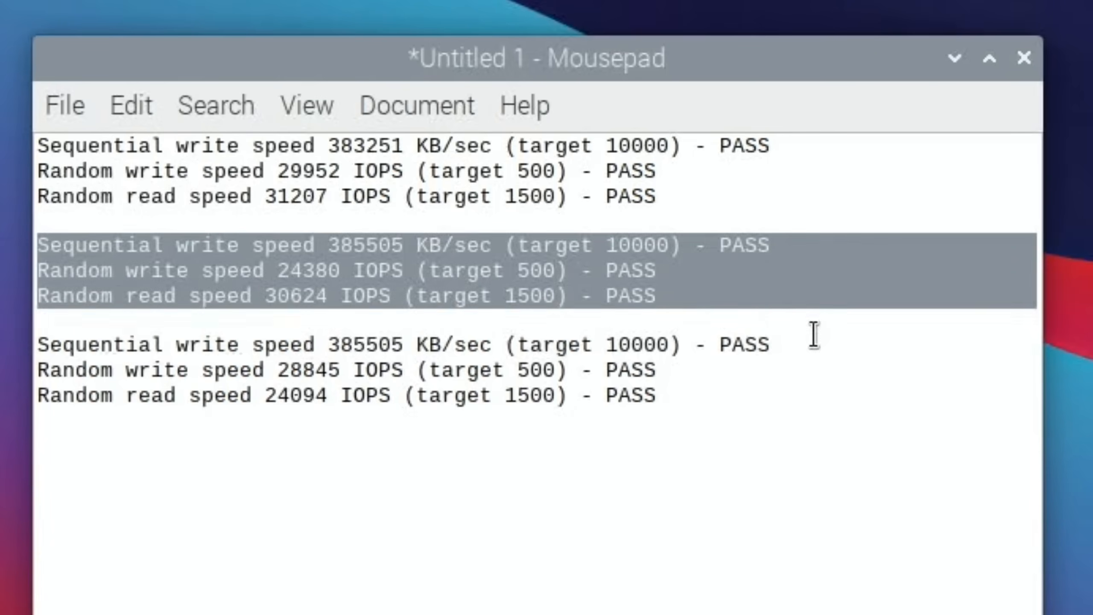
# Delete the extra speed-test result blocks in Mousepad, then view the YouTube channel page
pyautogui.press('Delete')
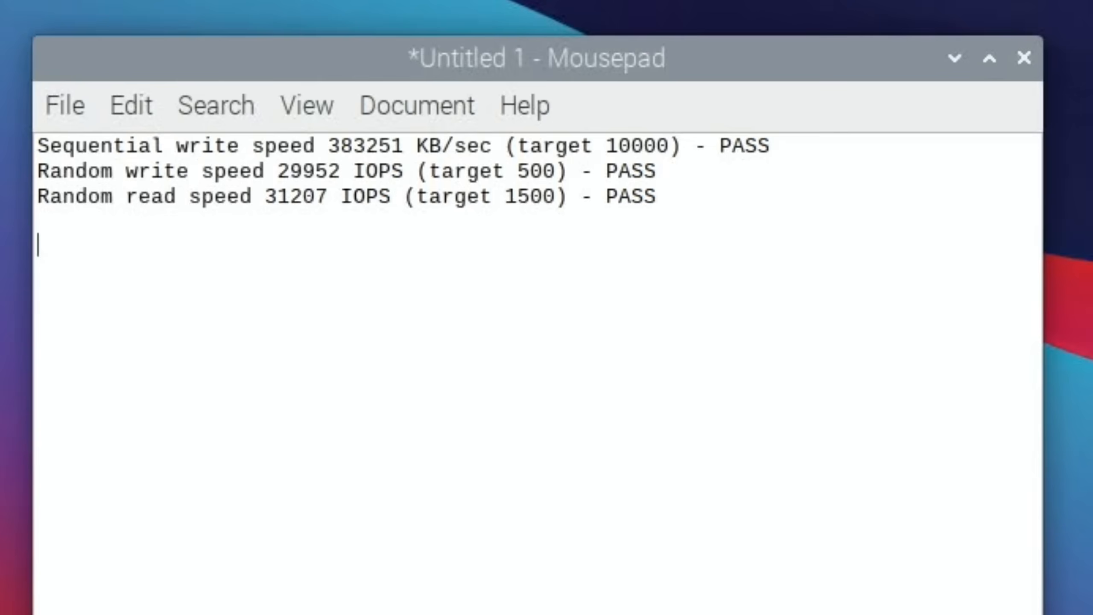
pyautogui.click(987, 57)
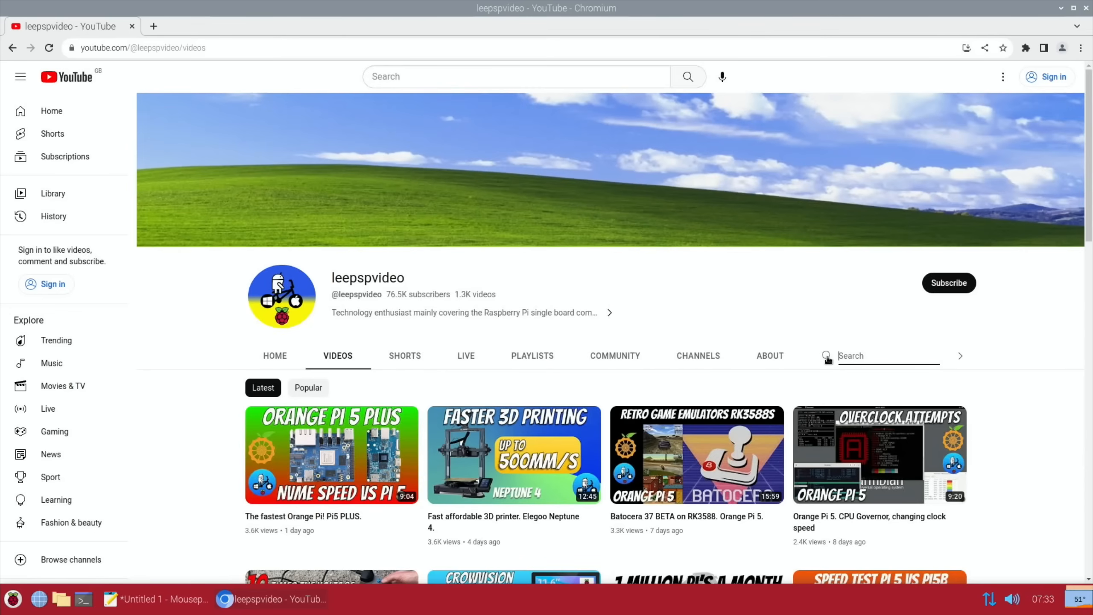
# Search the YouTube channel for "nvme" and scroll through the results
pyautogui.write('nvme')
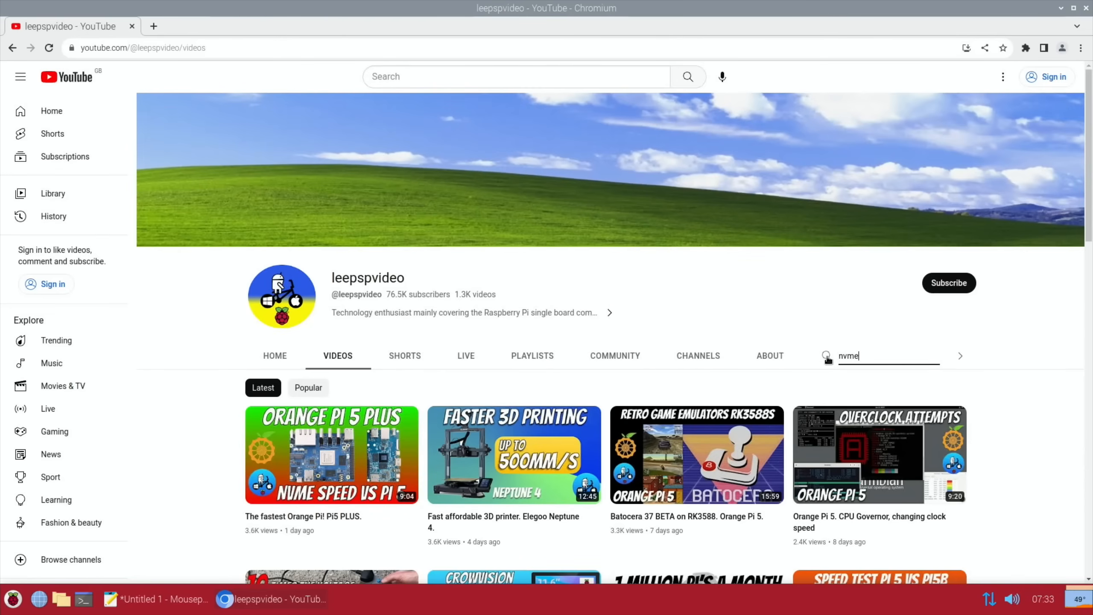
pyautogui.press('Return')
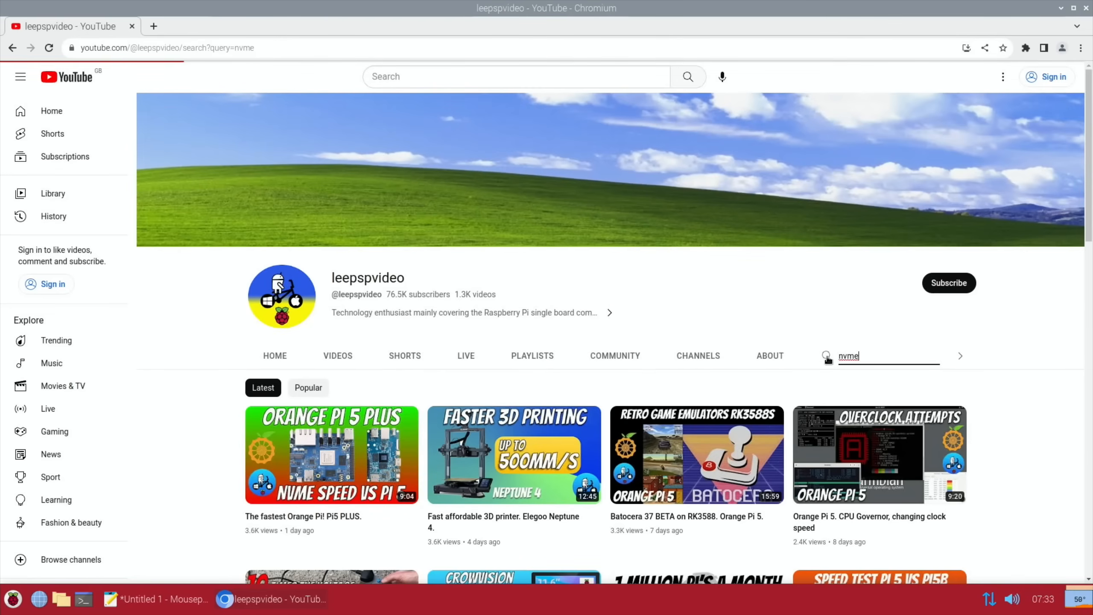
pyautogui.press('Return')
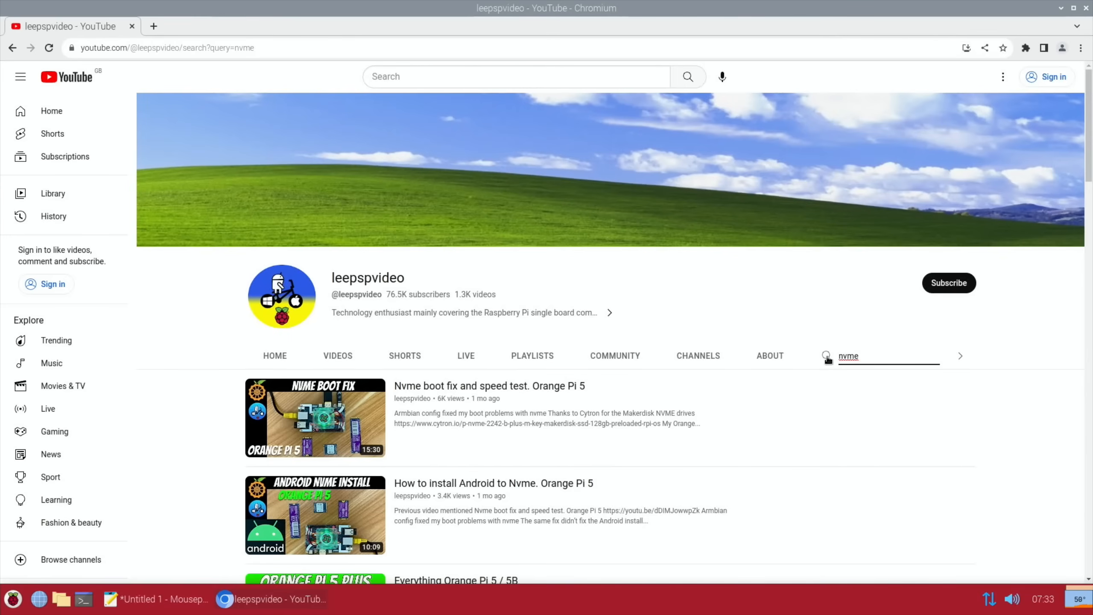
pyautogui.scroll(-3)
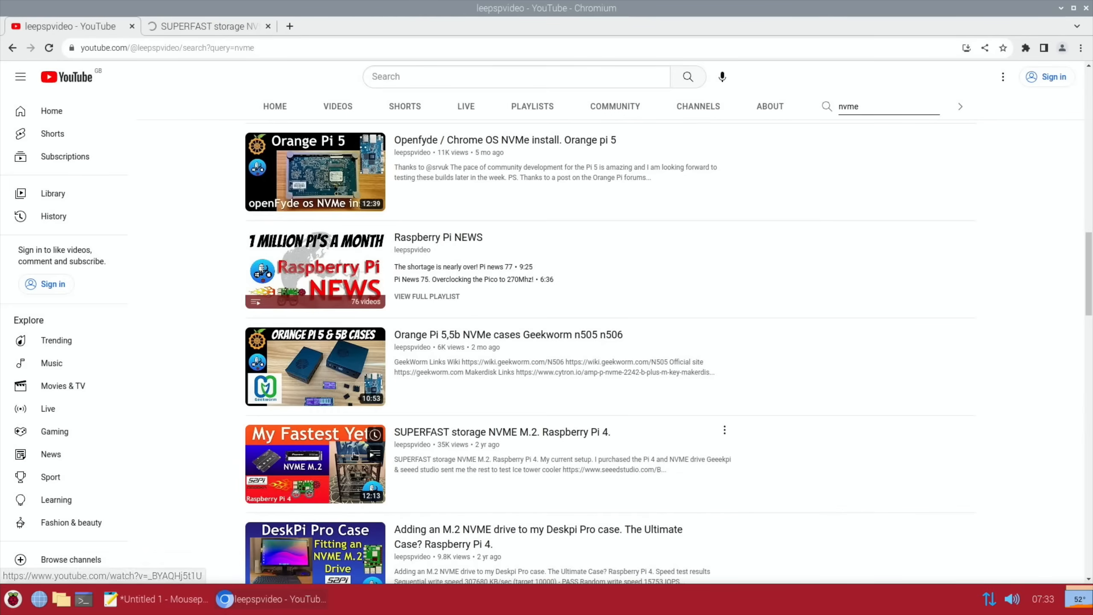
pyautogui.moveTo(314, 464)
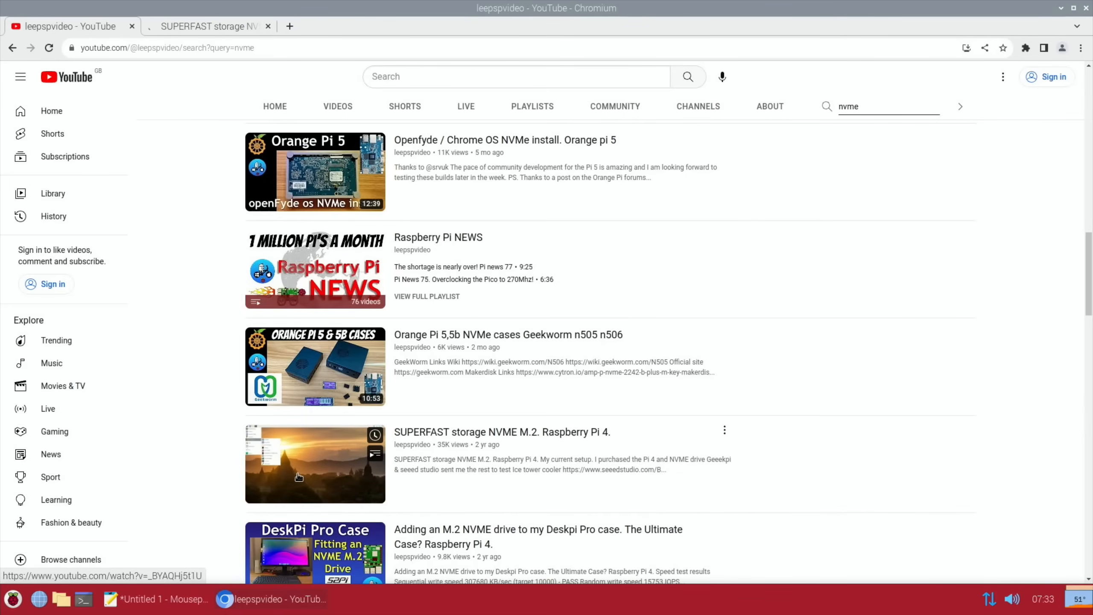
# Play the SUPERFAST storage NVMe M.2 video, skip ahead to the speed test, and enlarge page zoom
pyautogui.click(314, 463)
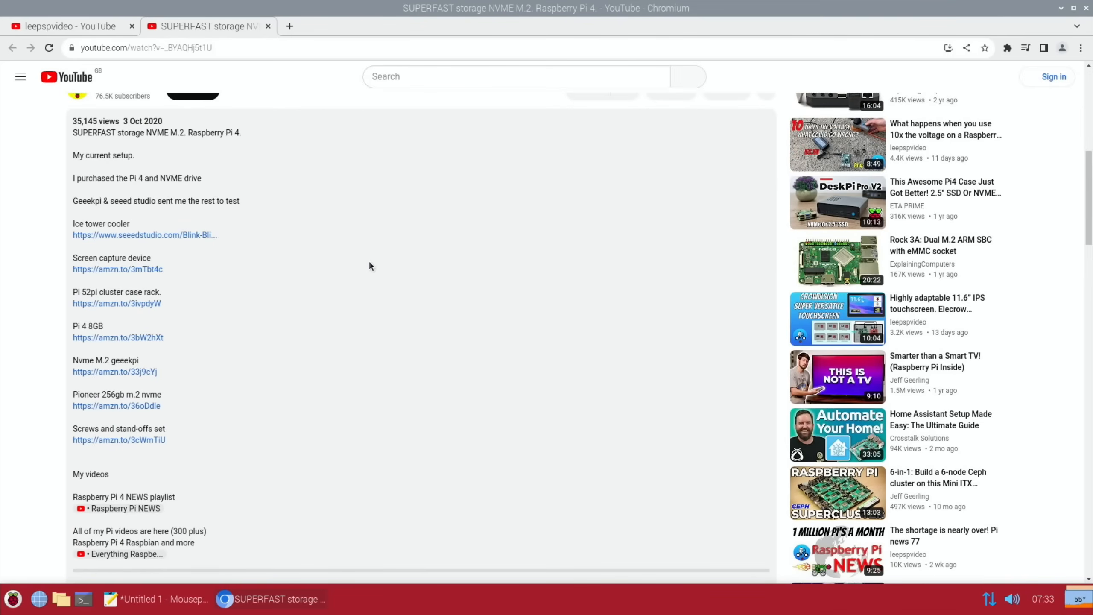
pyautogui.scroll(3)
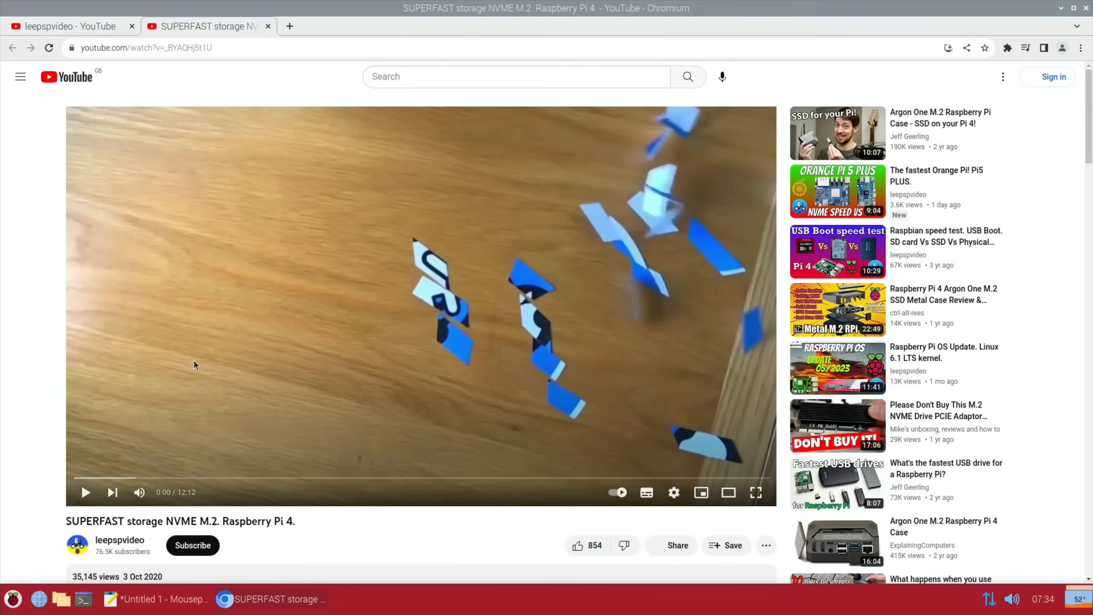
pyautogui.click(1080, 47)
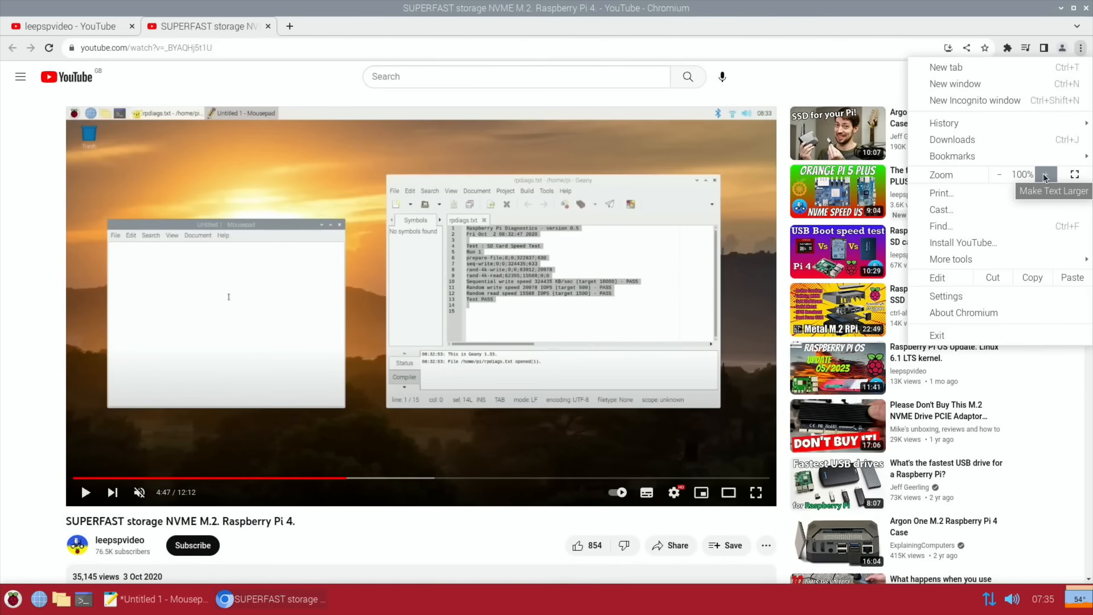
pyautogui.click(1045, 174)
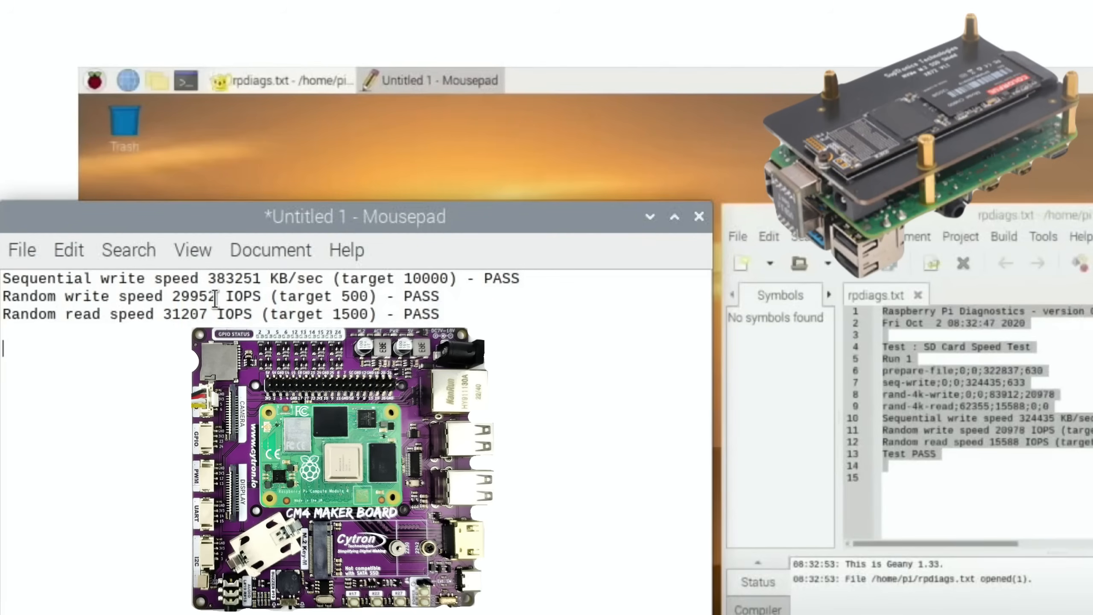
pyautogui.moveTo(776, 428)
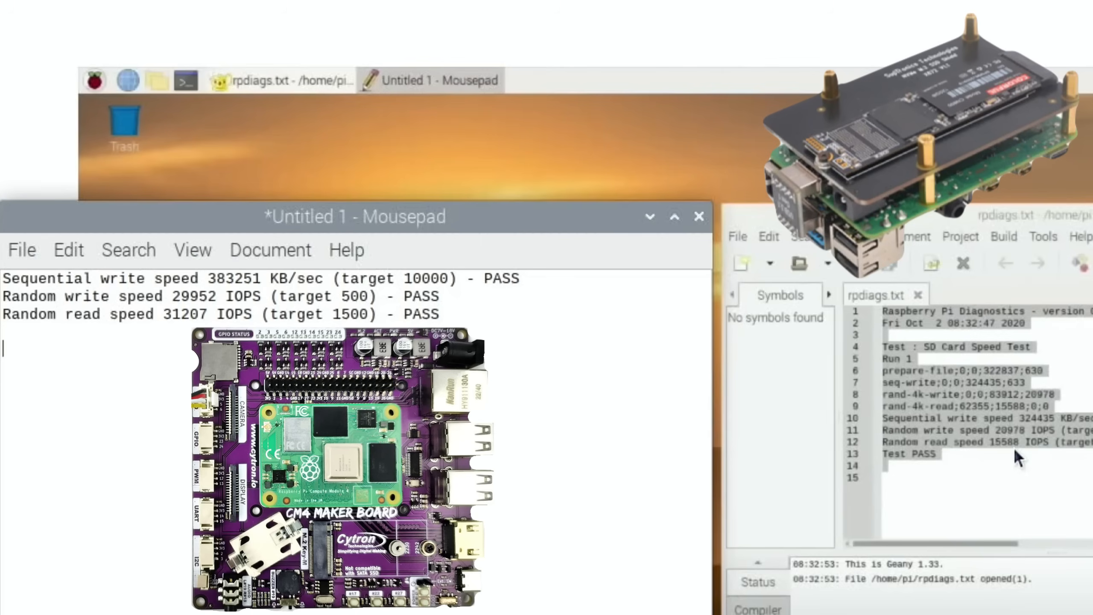
pyautogui.moveTo(183, 364)
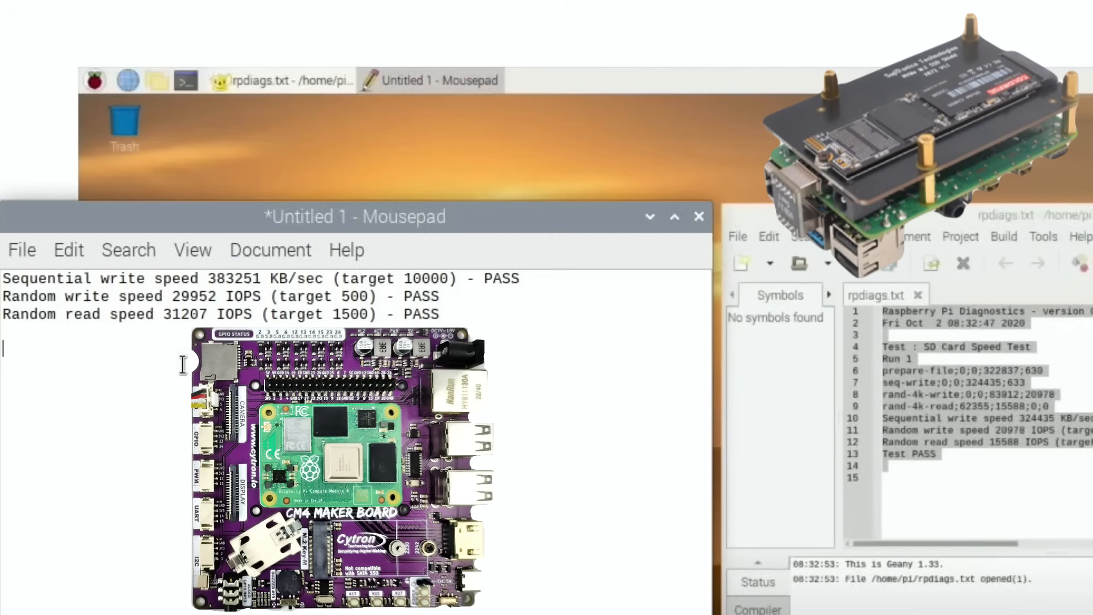
pyautogui.moveTo(937, 464)
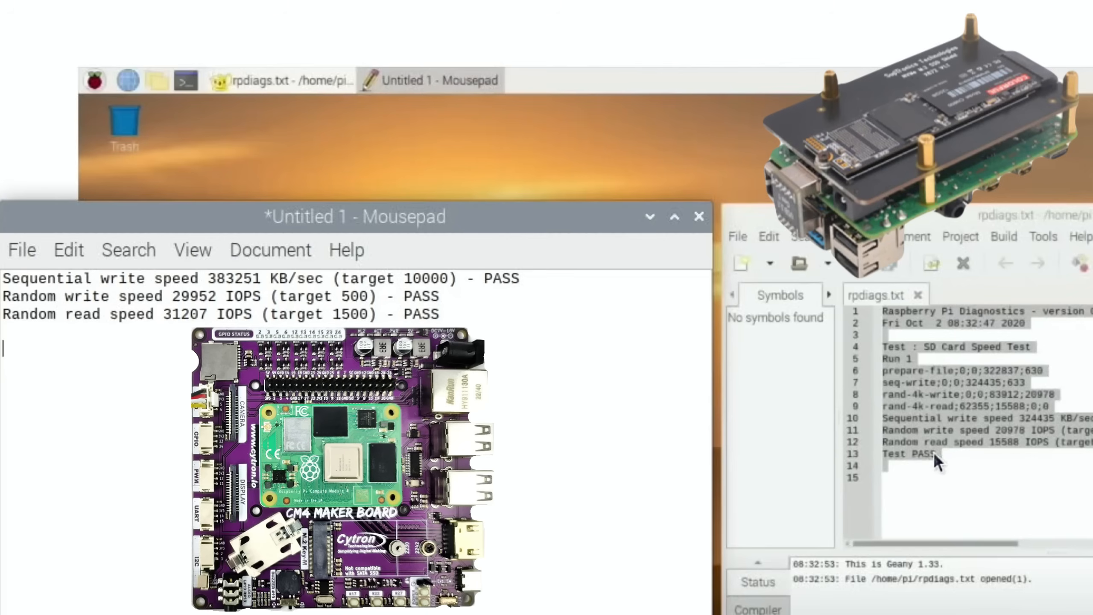
pyautogui.moveTo(1011, 450)
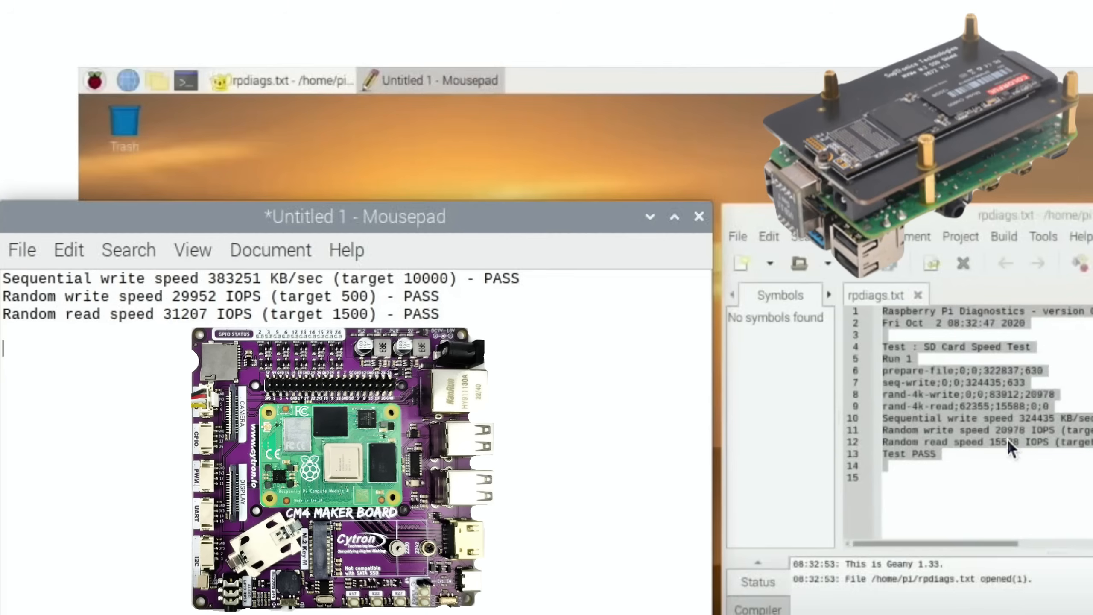
pyautogui.moveTo(1007, 467)
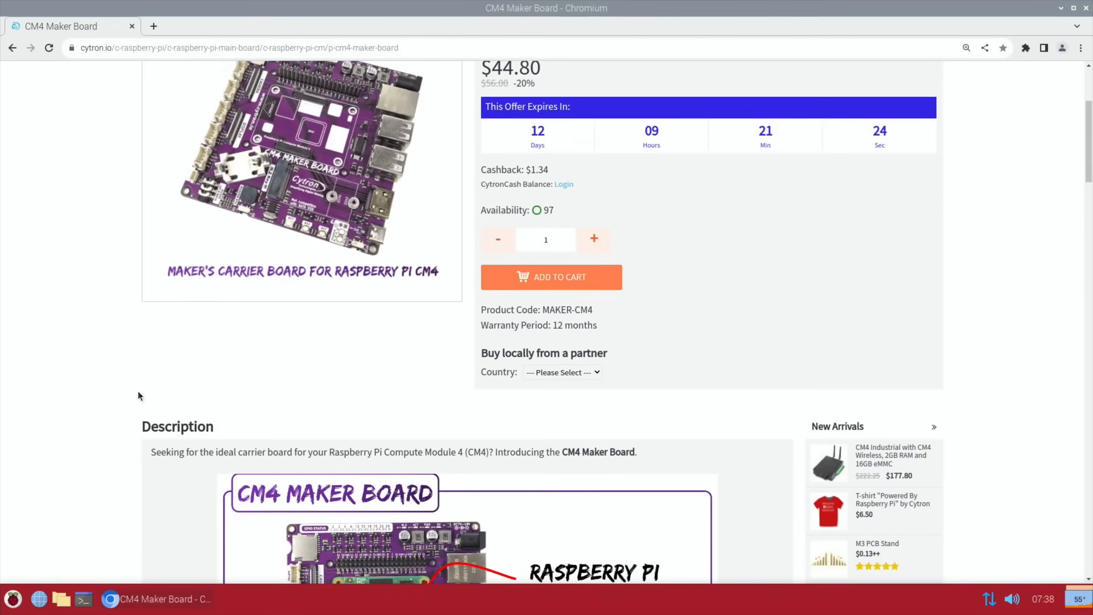
# Scroll the Getting Started tutorial and open the Lesson 2 : Buzzer & Buttons page
pyautogui.scroll(-3)
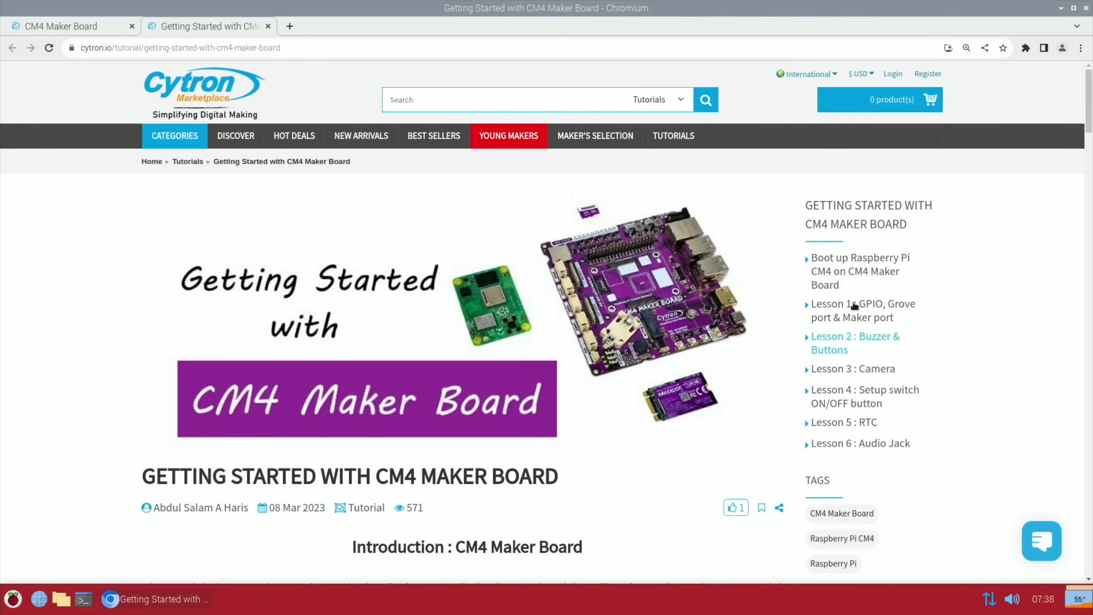
pyautogui.moveTo(855, 343)
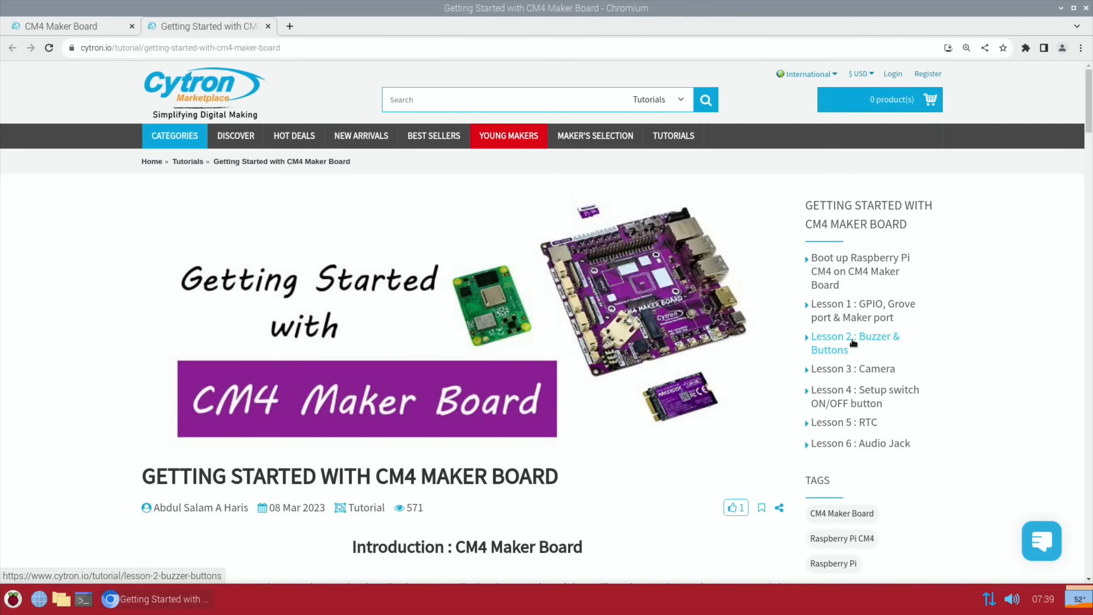
pyautogui.click(855, 342)
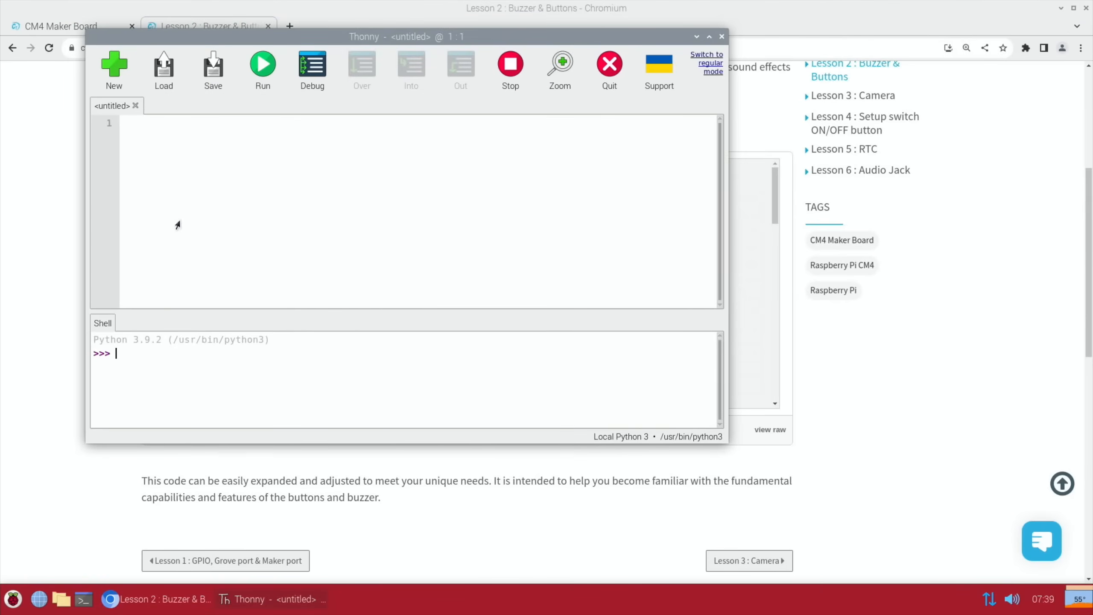
# Paste the Lesson 2 code starting "import RPi.GPIO as GPIO" into Thonny and run it
pyautogui.write('import RPi.GPIO as GPIO')
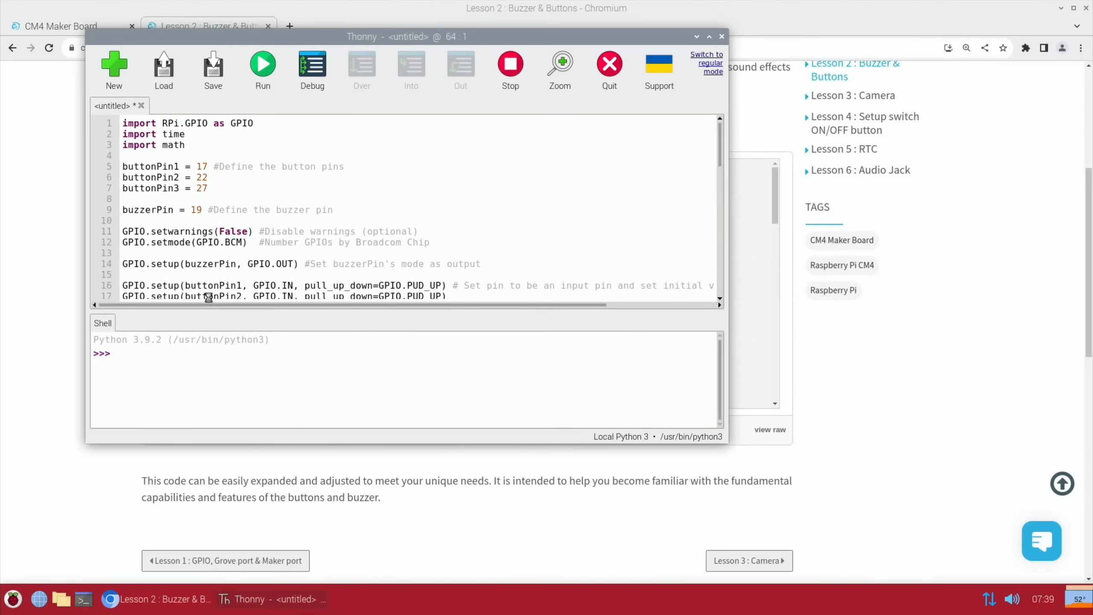
pyautogui.click(263, 66)
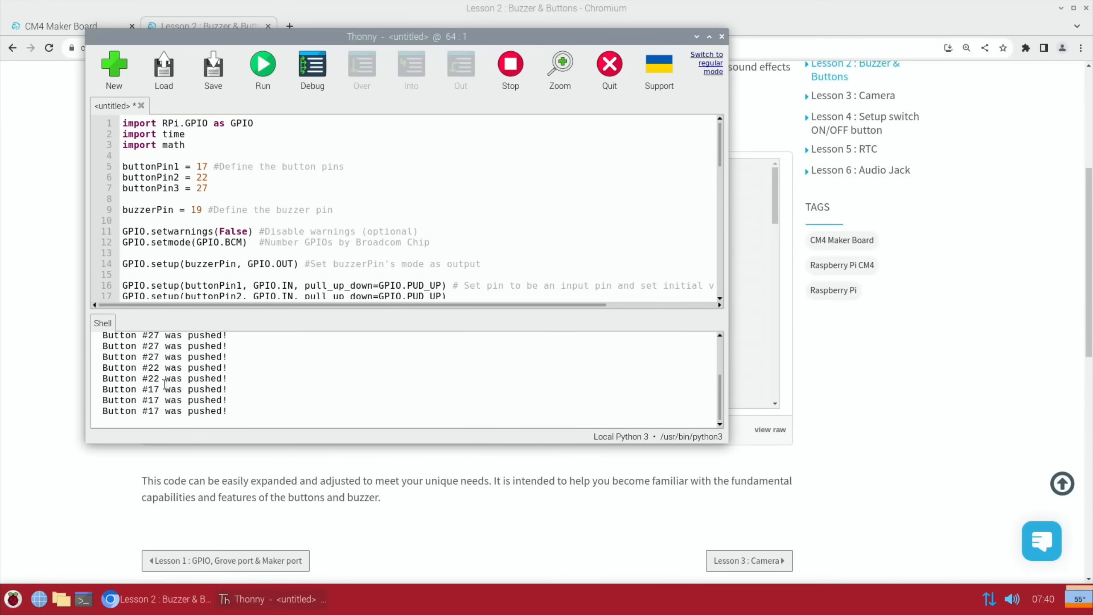
# Find tone1's toneVal line, enter 100, then stop and rerun the script
pyautogui.scroll(-3)
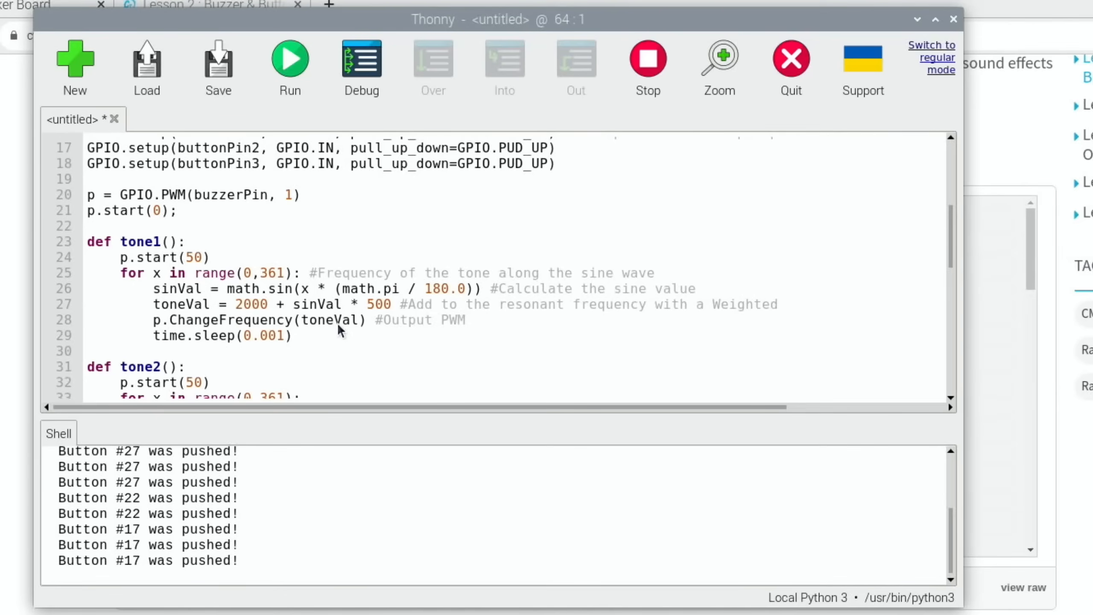
pyautogui.moveTo(267, 326)
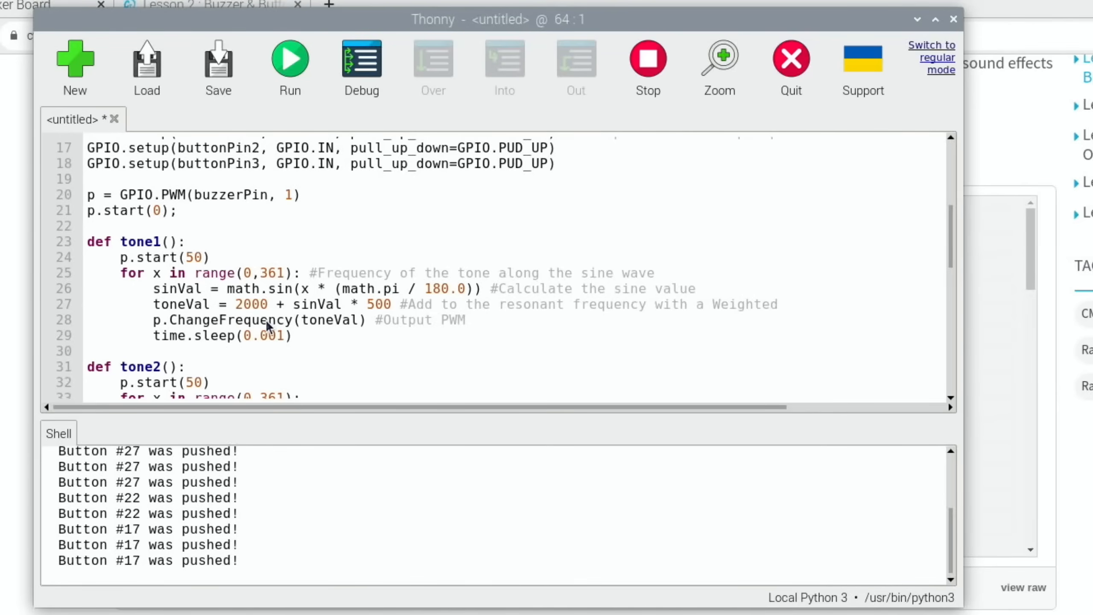
pyautogui.scroll(-3)
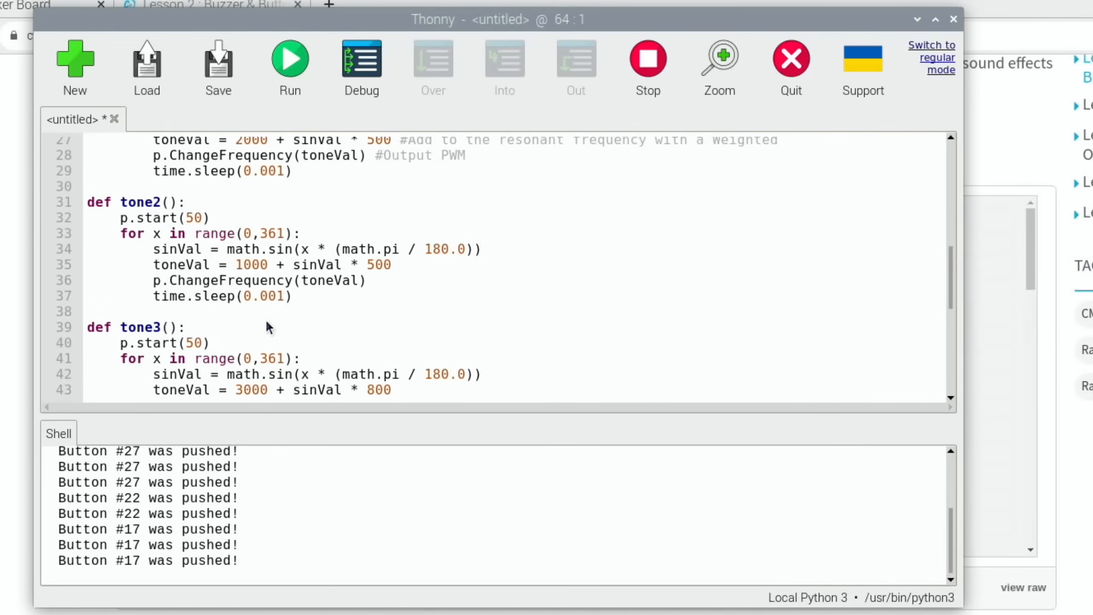
pyautogui.scroll(3)
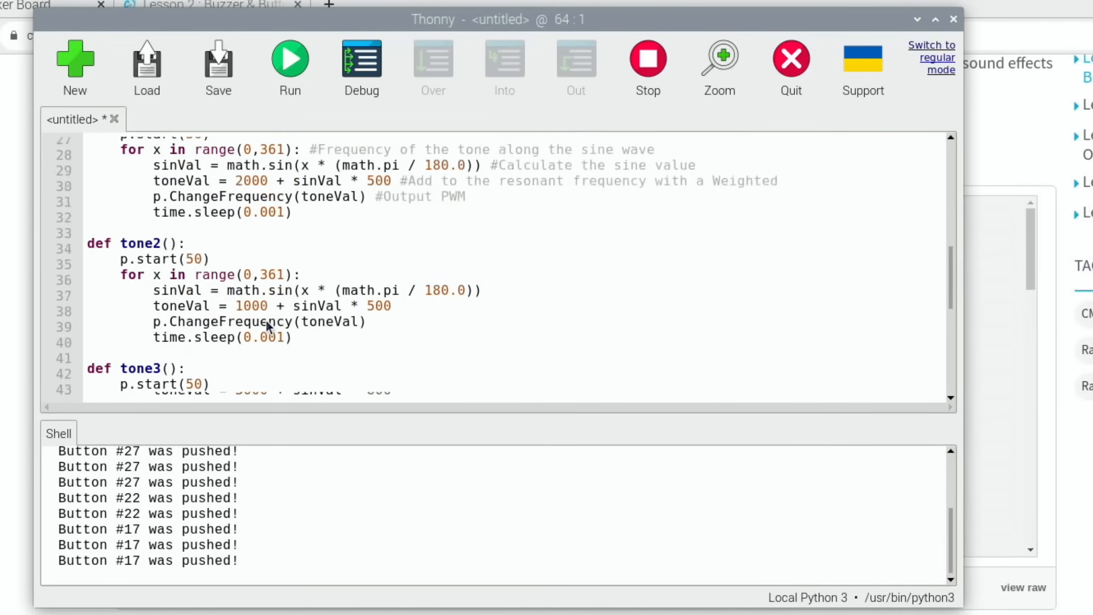
pyautogui.scroll(3)
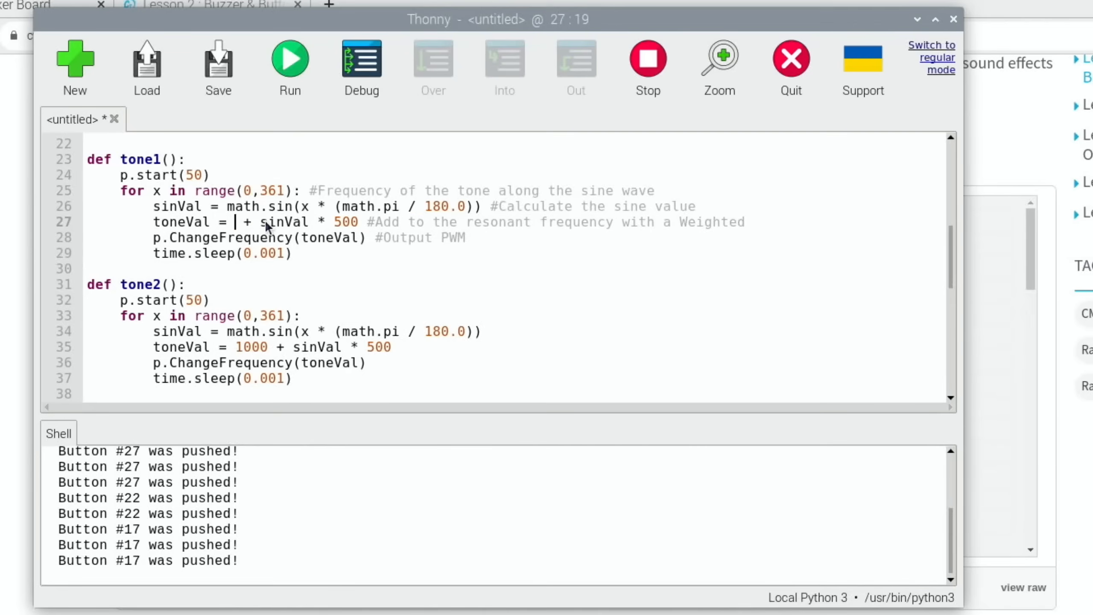
pyautogui.write('100')
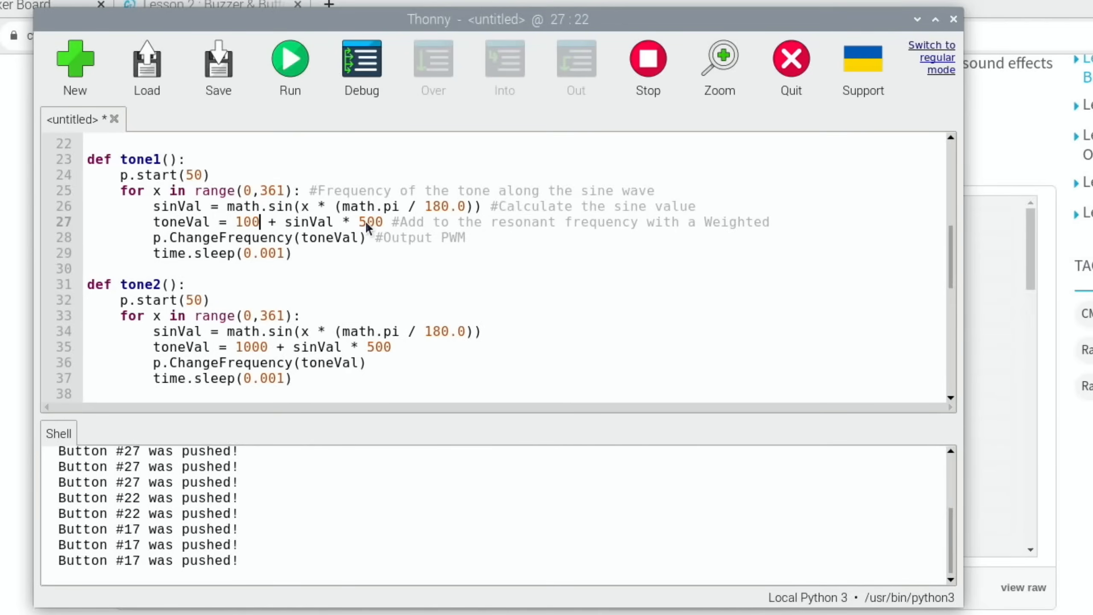
pyautogui.click(648, 58)
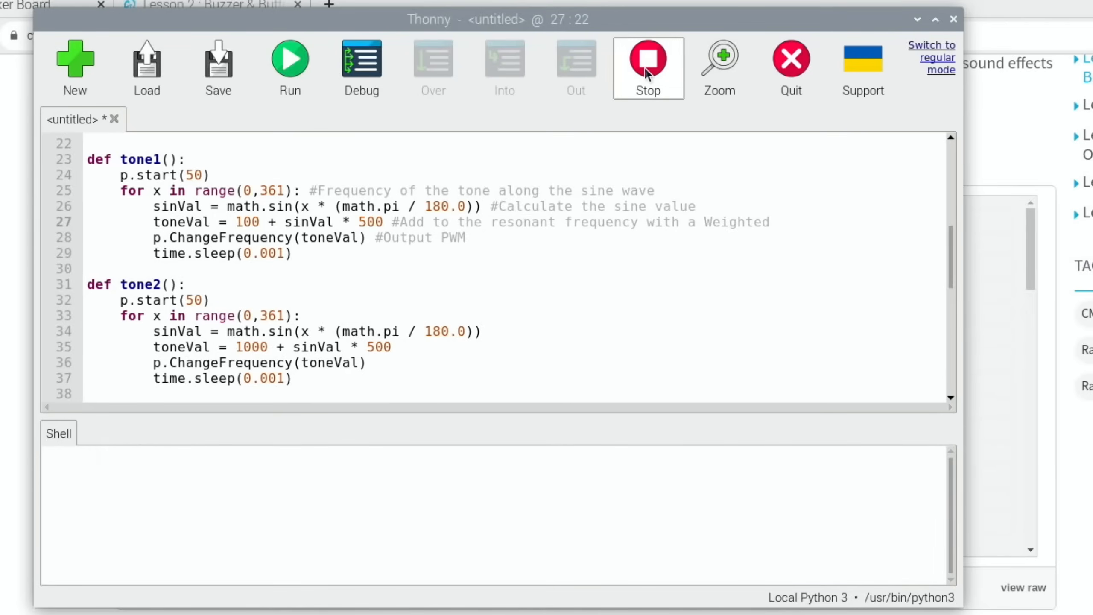
pyautogui.click(290, 63)
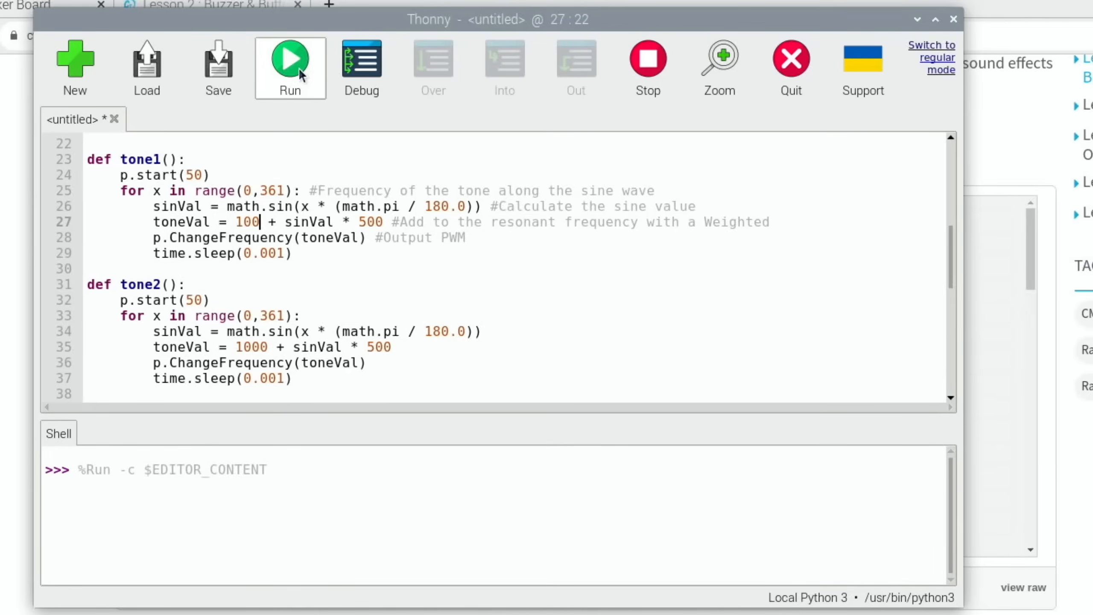
pyautogui.click(289, 59)
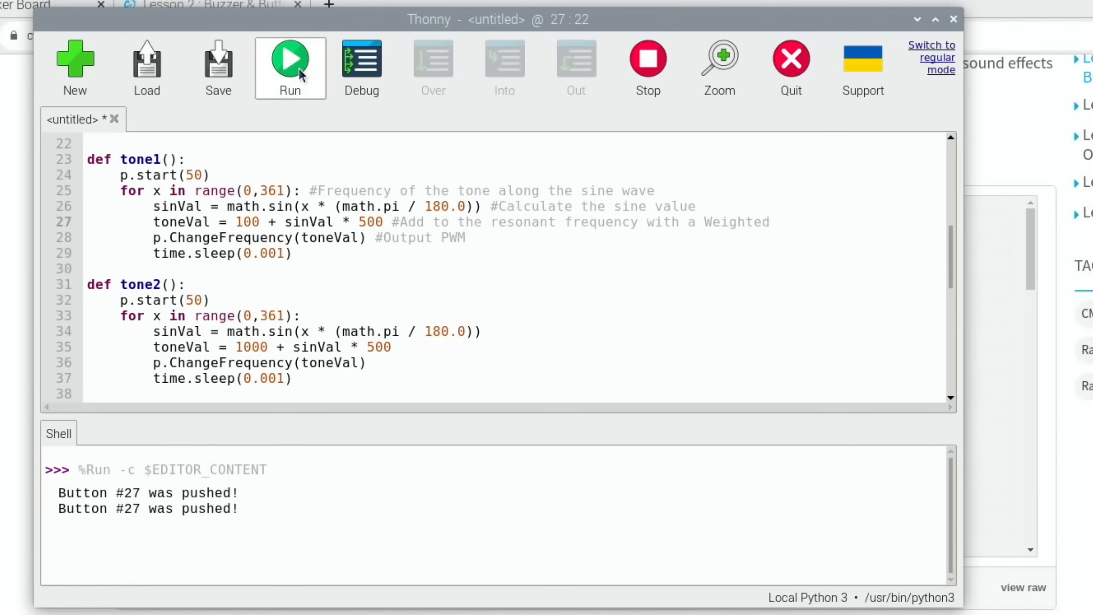
pyautogui.click(290, 58)
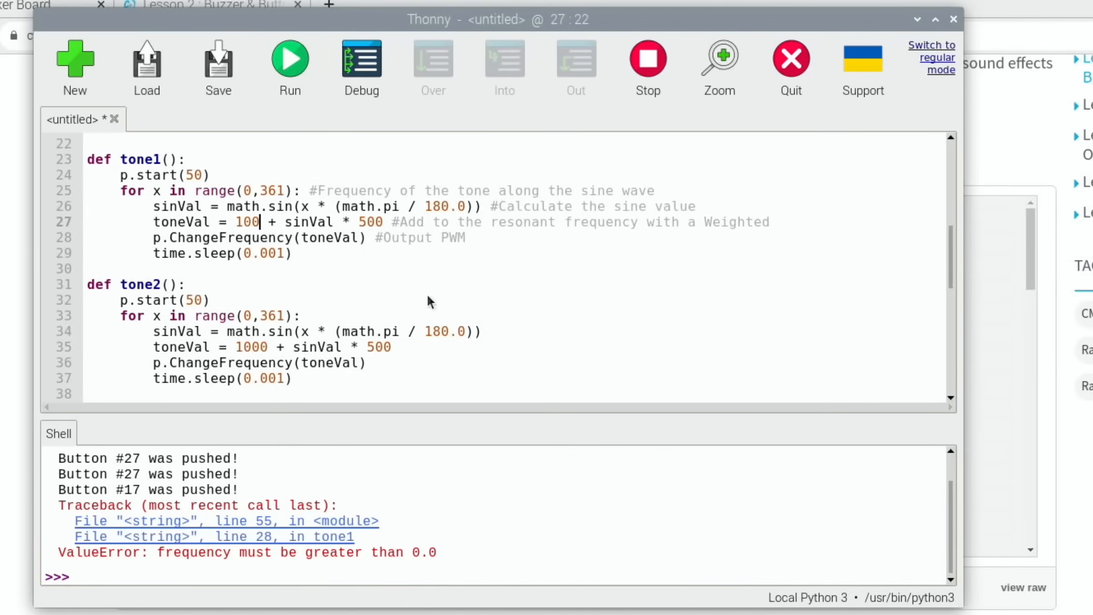
# Replace tone1's base frequency 100 with 500, then stop and rerun the script
pyautogui.press('BackSpace')
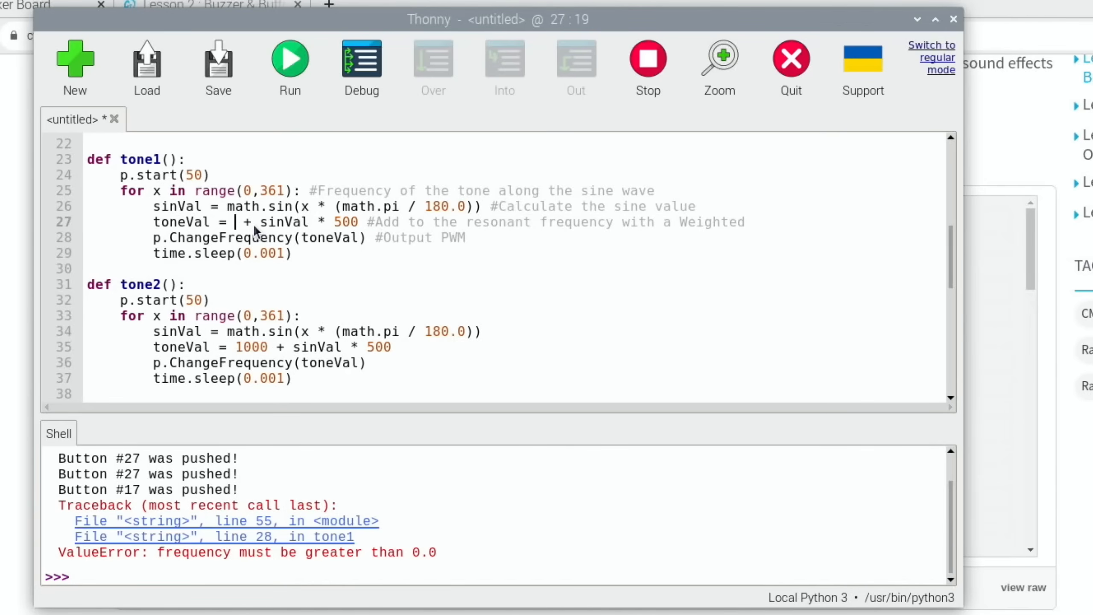
pyautogui.write('500')
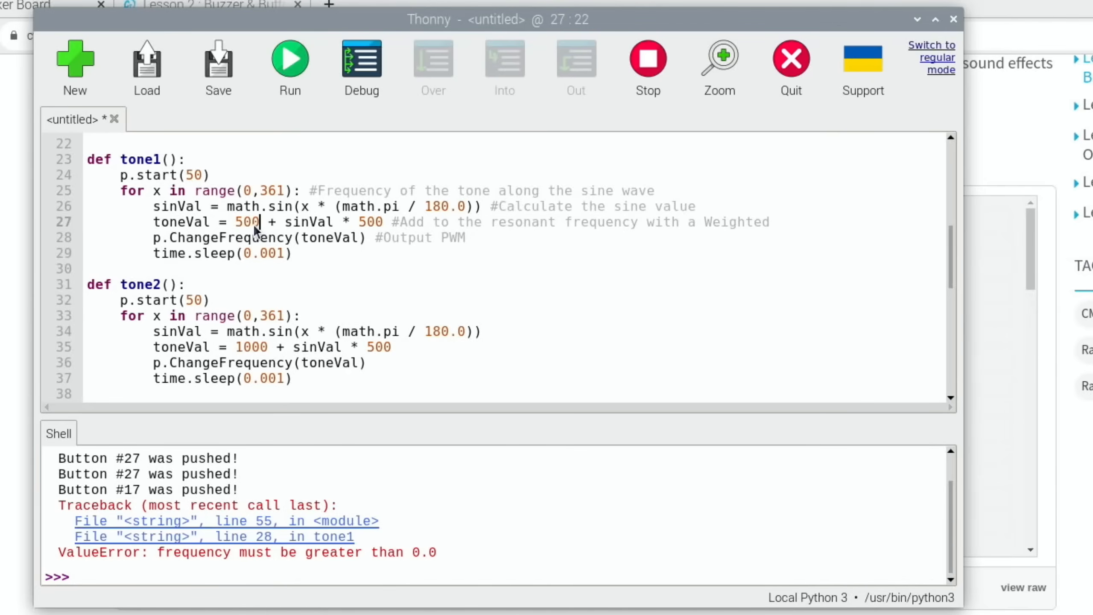
pyautogui.click(646, 58)
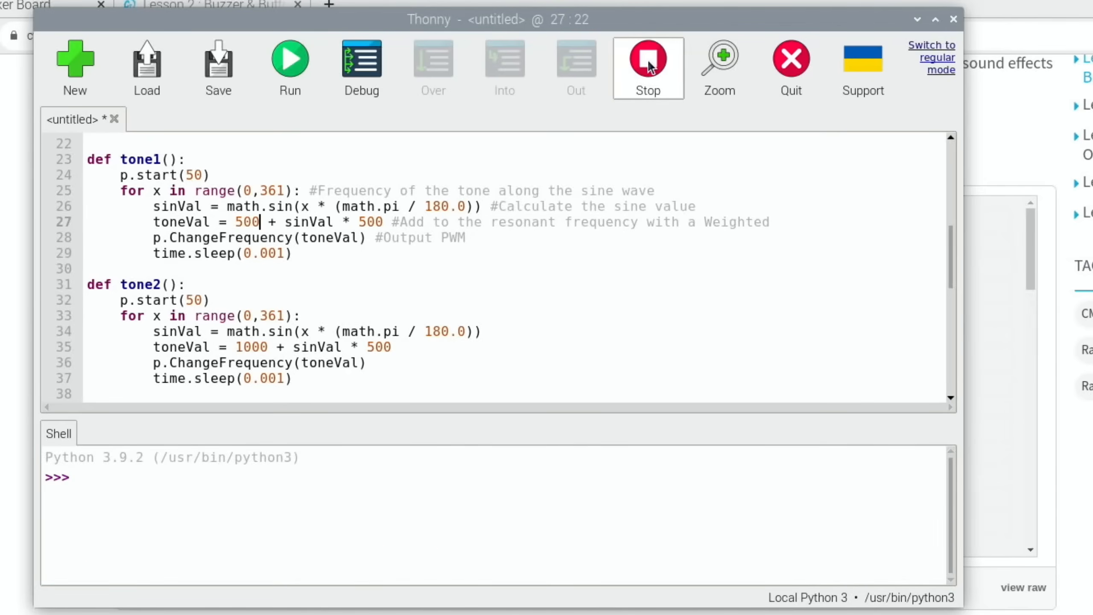
pyautogui.click(290, 58)
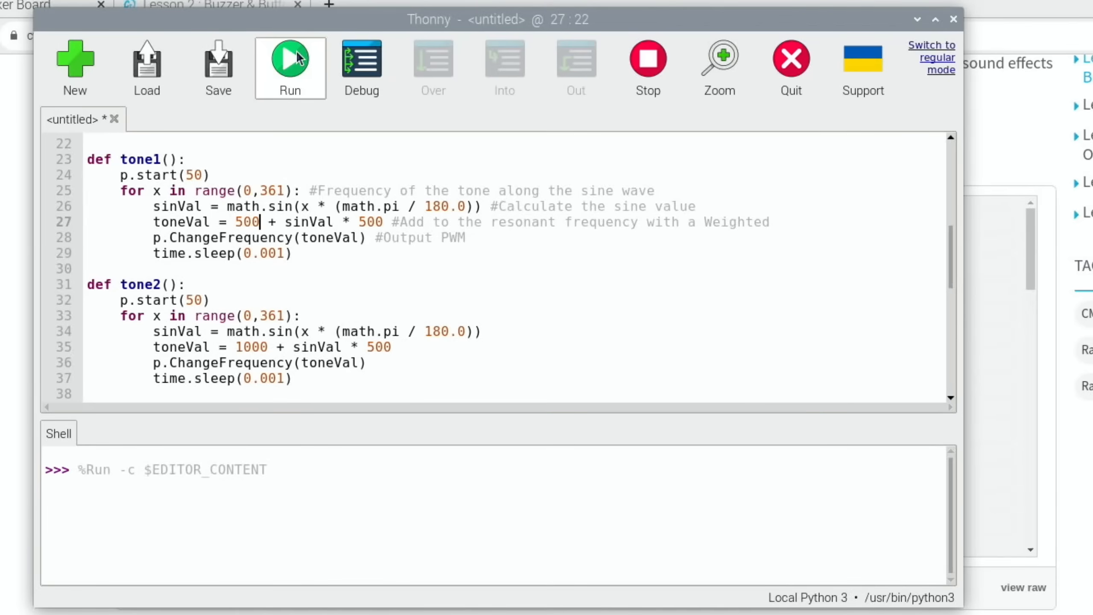
pyautogui.click(290, 57)
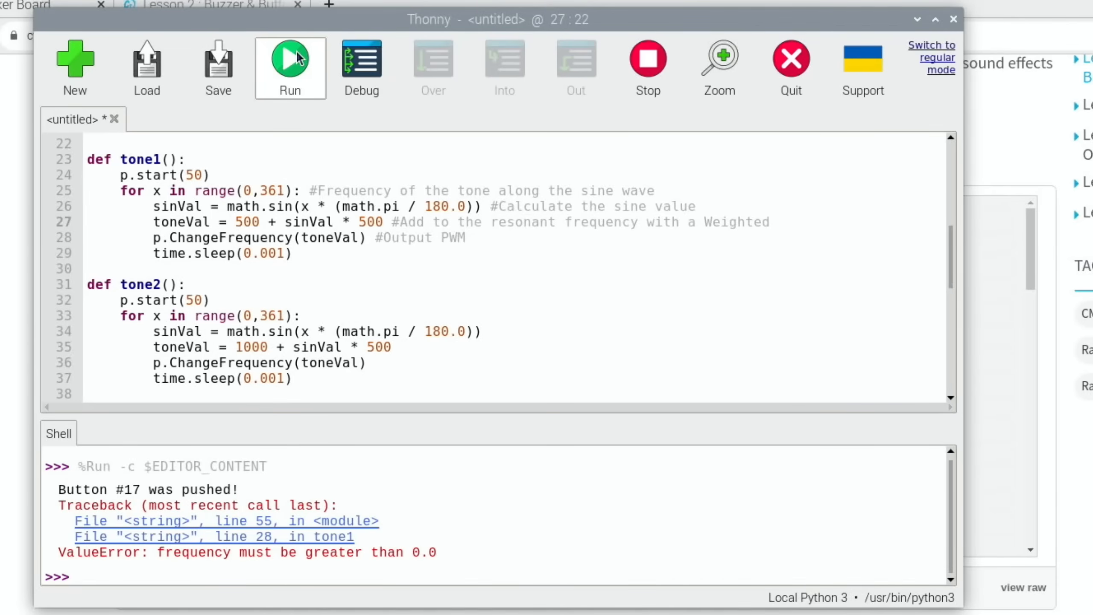
pyautogui.scroll(3)
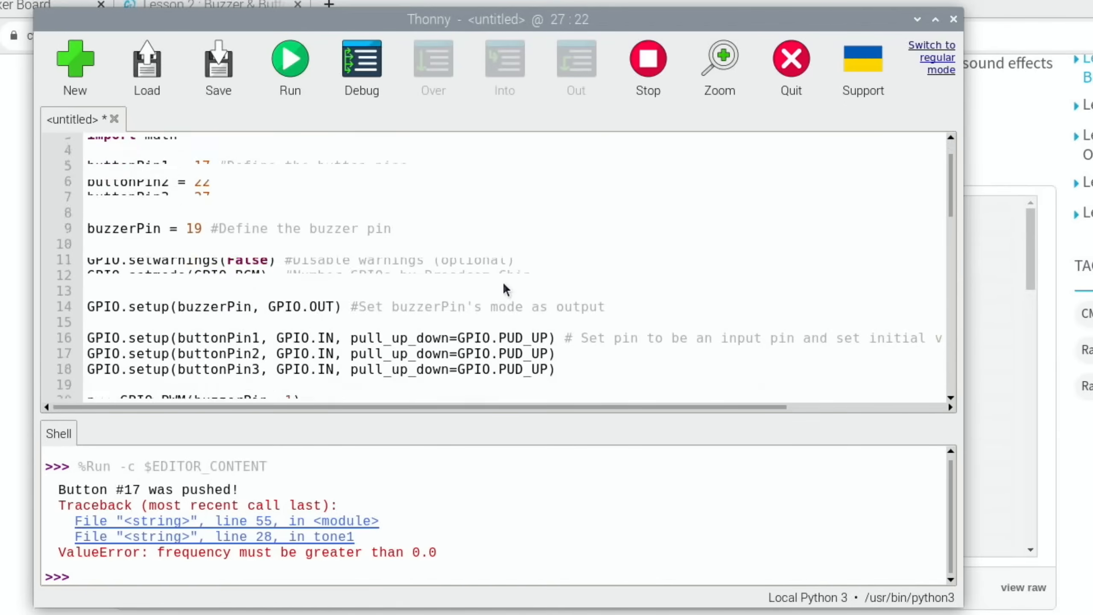
pyautogui.scroll(-3)
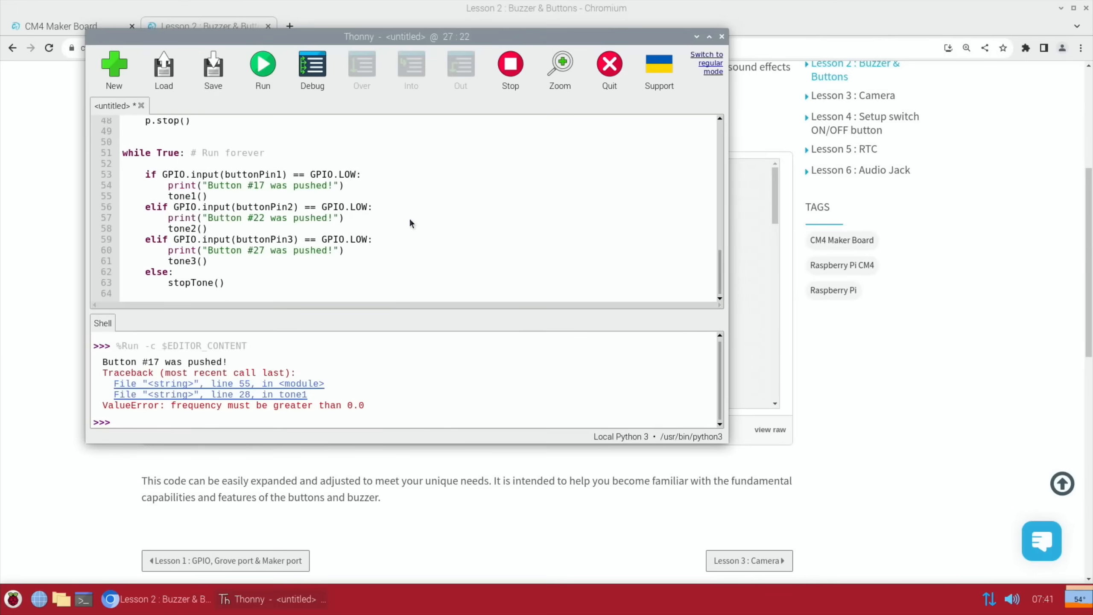
# Check the volume slider and audio output choices from the taskbar speaker icon
pyautogui.scroll(3)
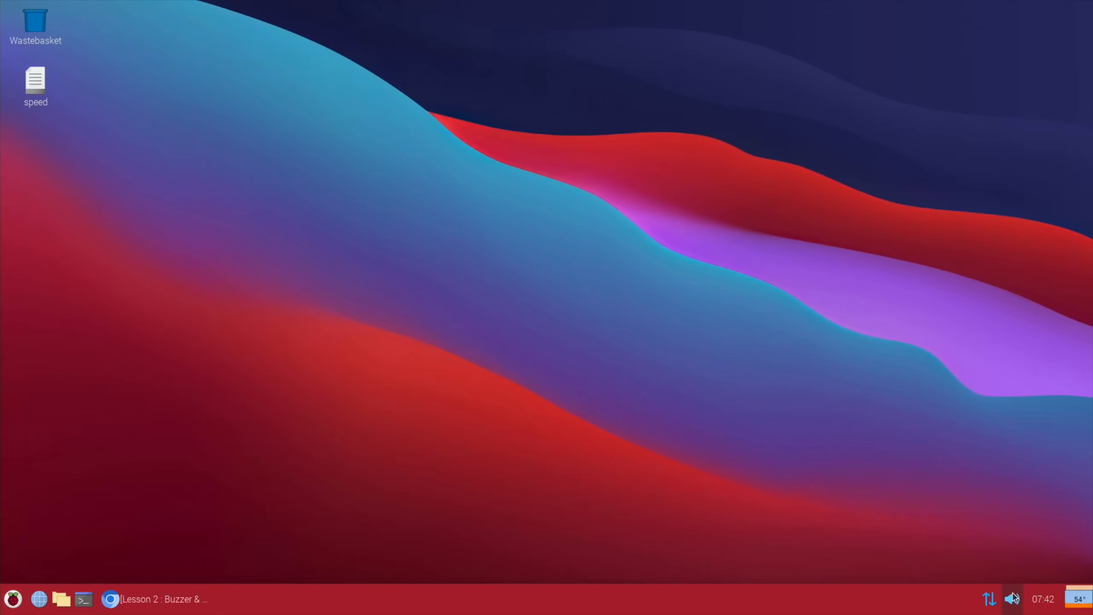
pyautogui.click(1013, 598)
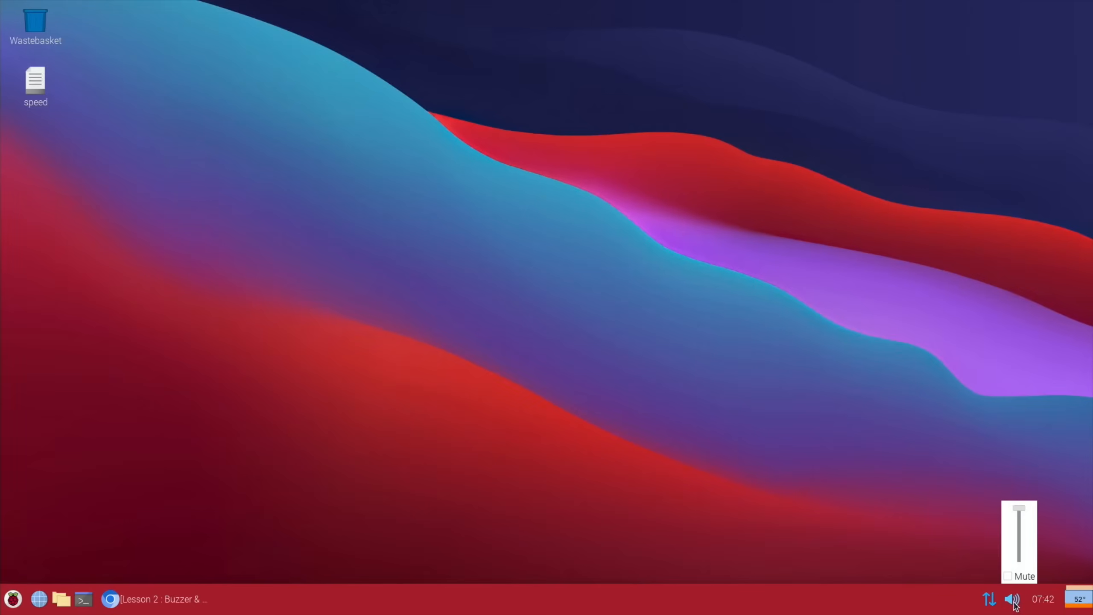
pyautogui.rightClick(1013, 599)
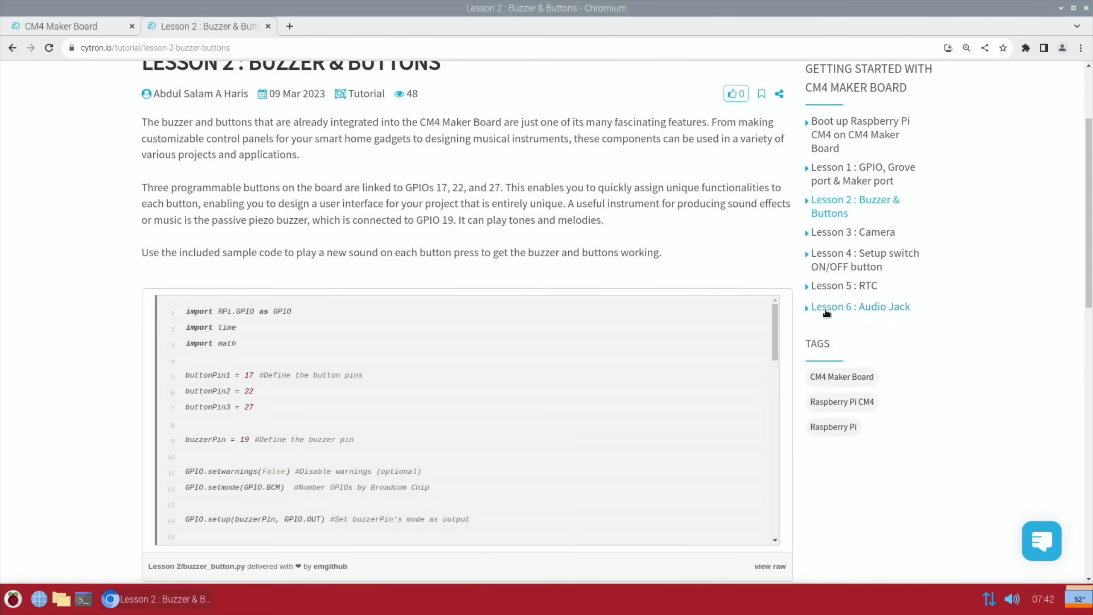
# Open the Lesson 6 Audio Jack tutorial, copy its curl setup command, and run it in LXTerminal
pyautogui.click(859, 306)
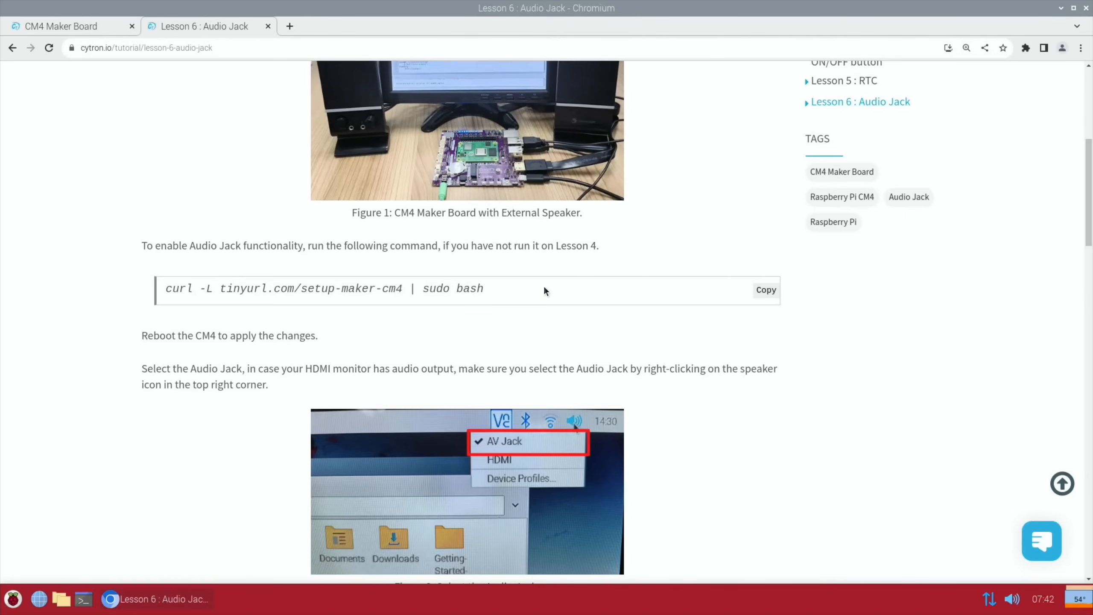
pyautogui.click(765, 289)
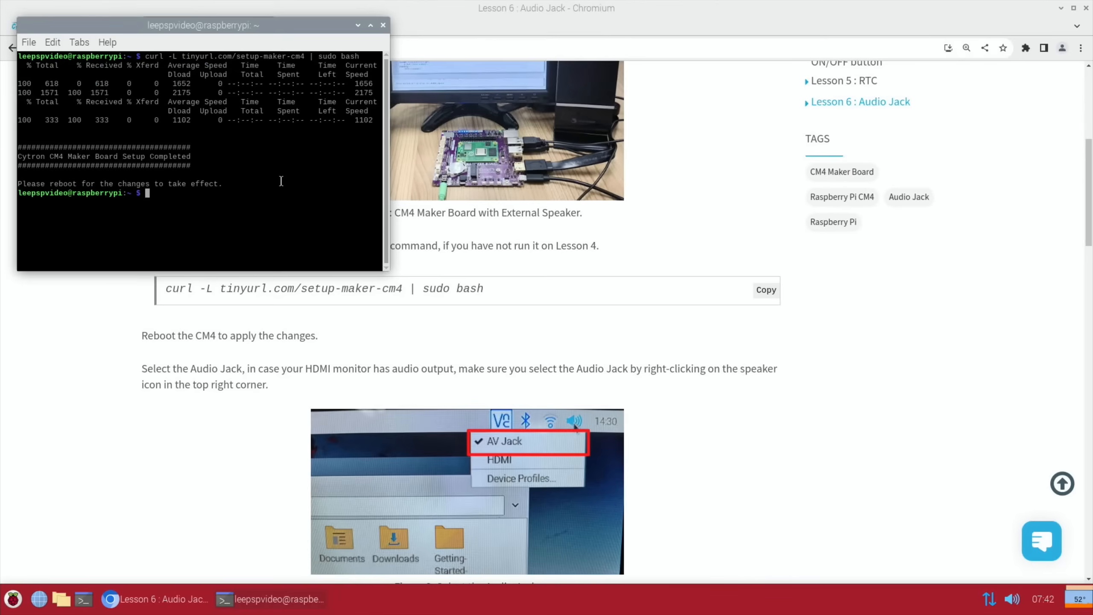
pyautogui.write('reb')
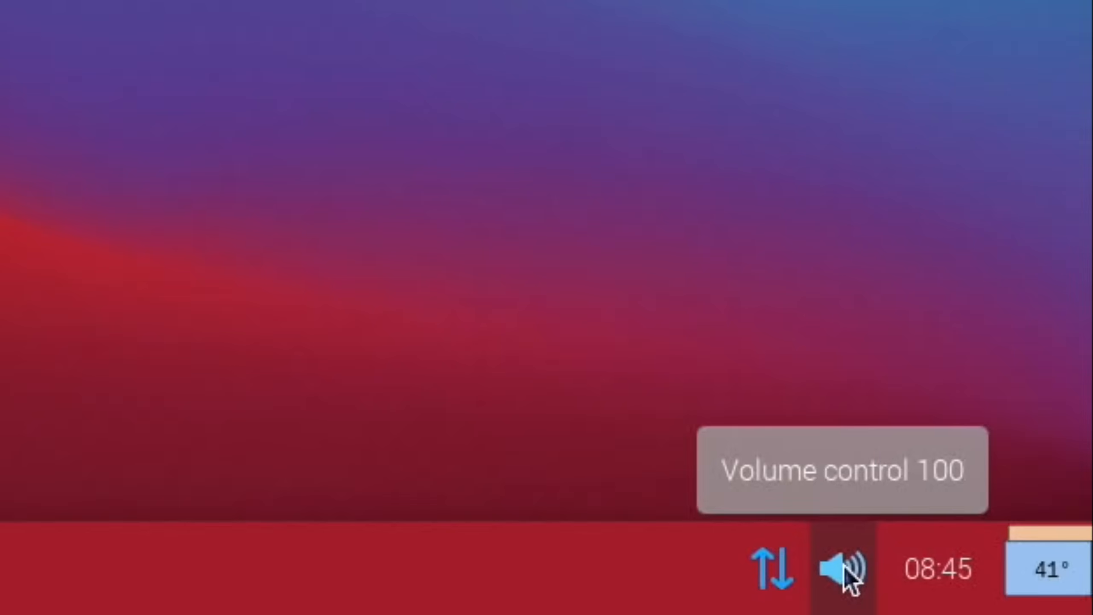
# Select AV Jack as the audio output from the taskbar speaker menu
pyautogui.rightClick(842, 566)
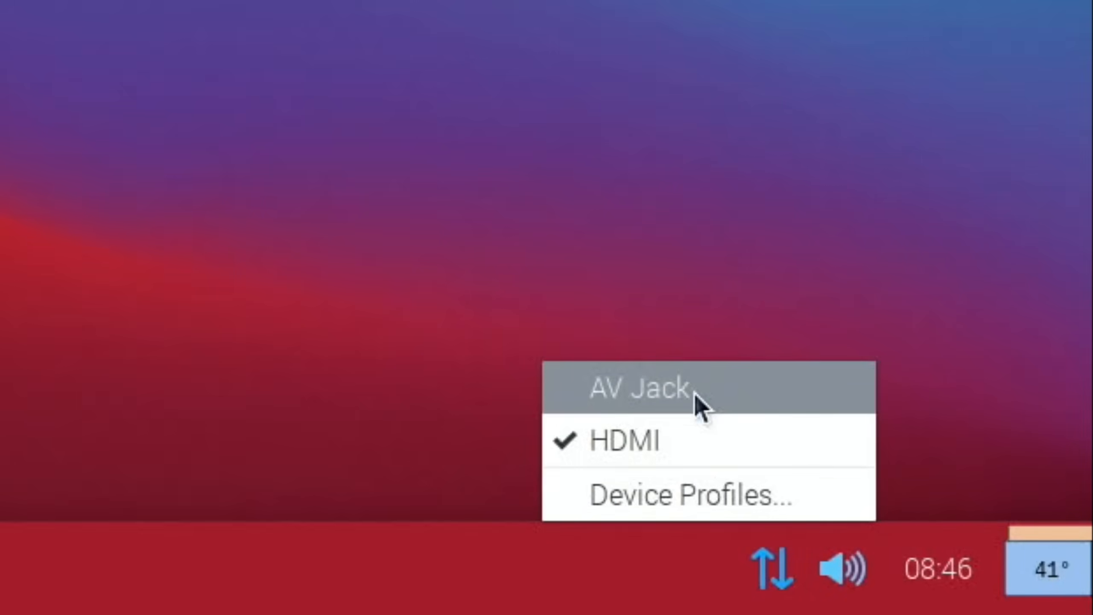
pyautogui.click(638, 388)
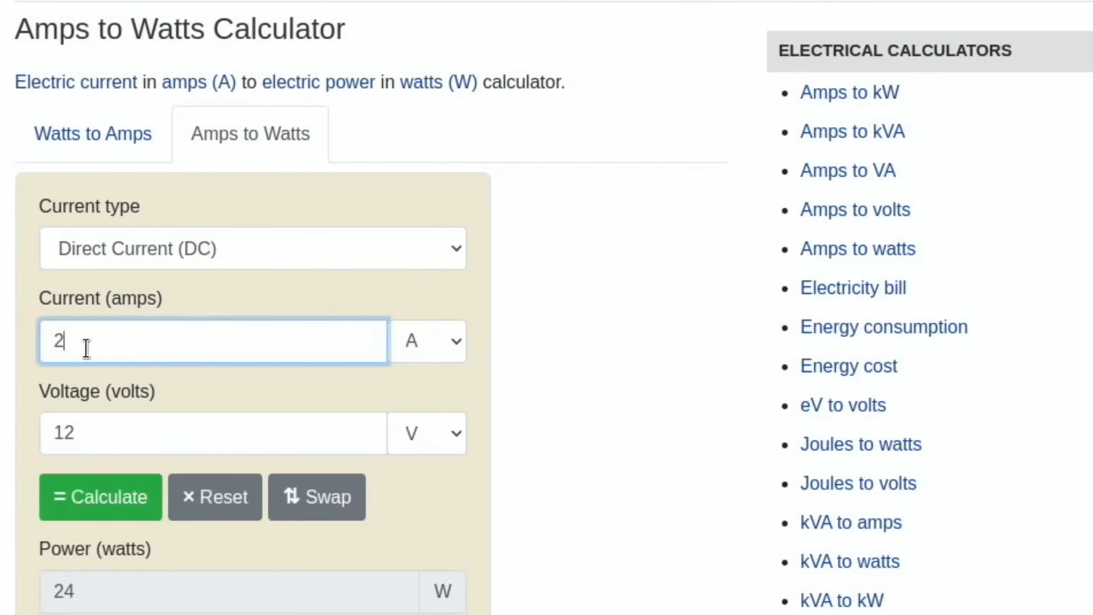
# Enter 3 amps as the current and calculate the power at 12 volts
pyautogui.write('3')
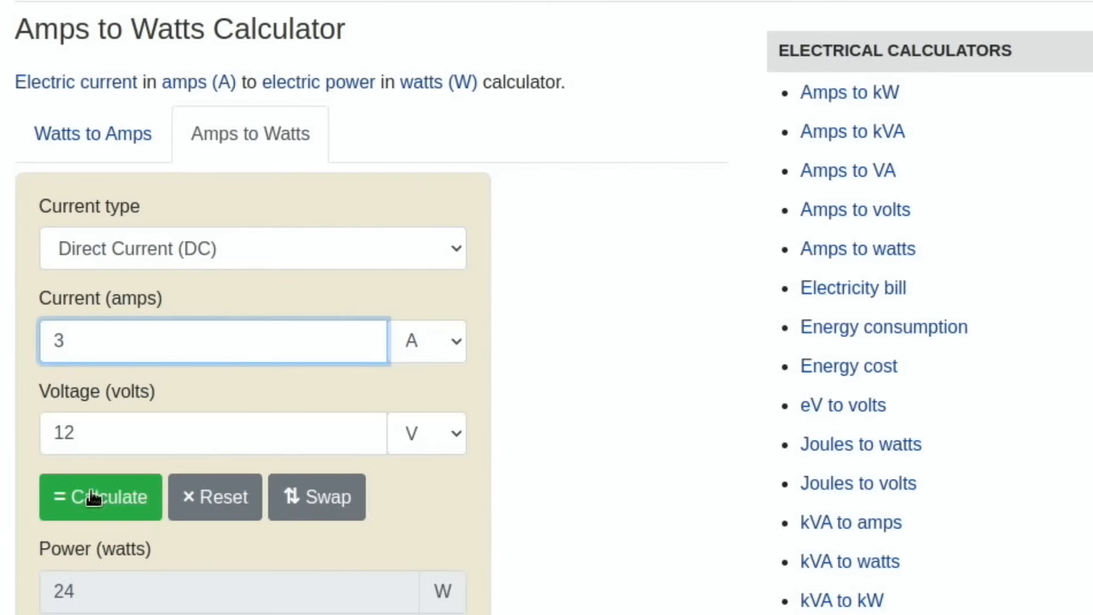
pyautogui.click(99, 496)
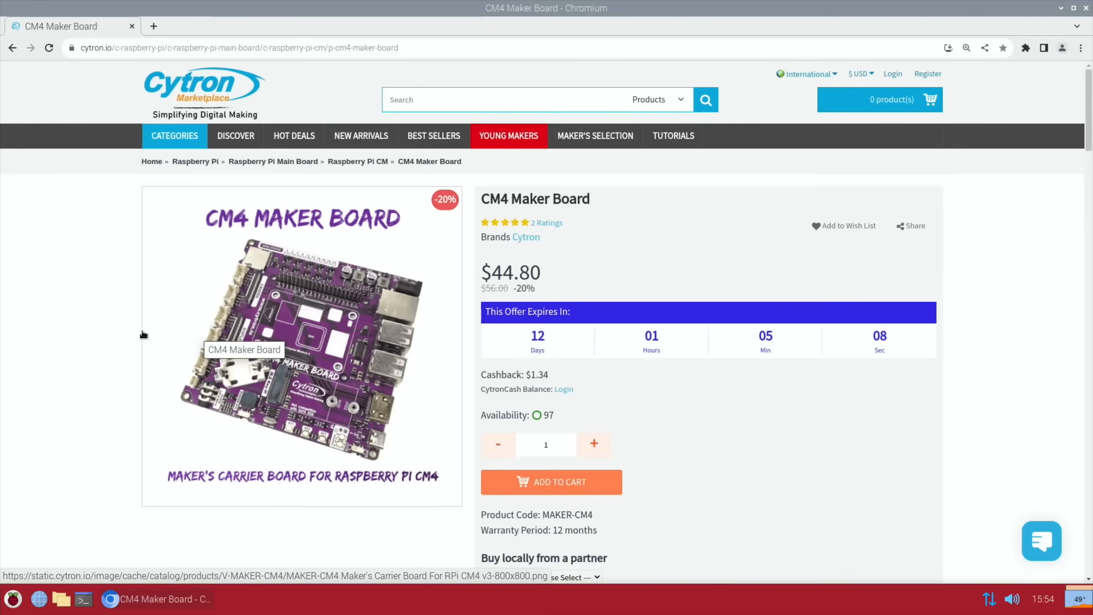
pyautogui.moveTo(108, 331)
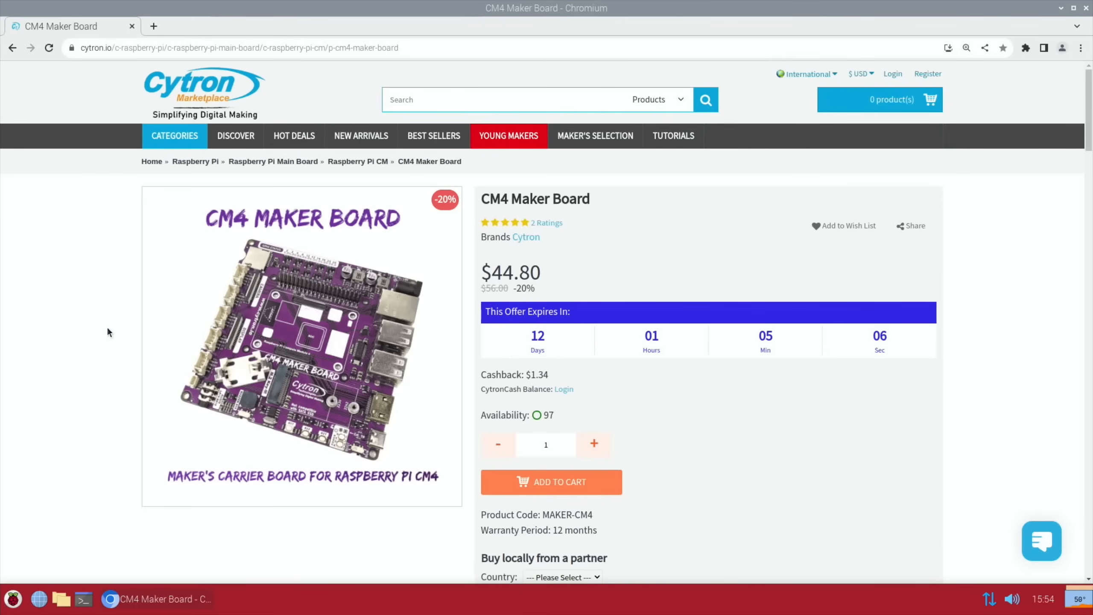
# Scroll the CM4 Maker Board page to the What's on the Board and Key Features sections
pyautogui.scroll(-3)
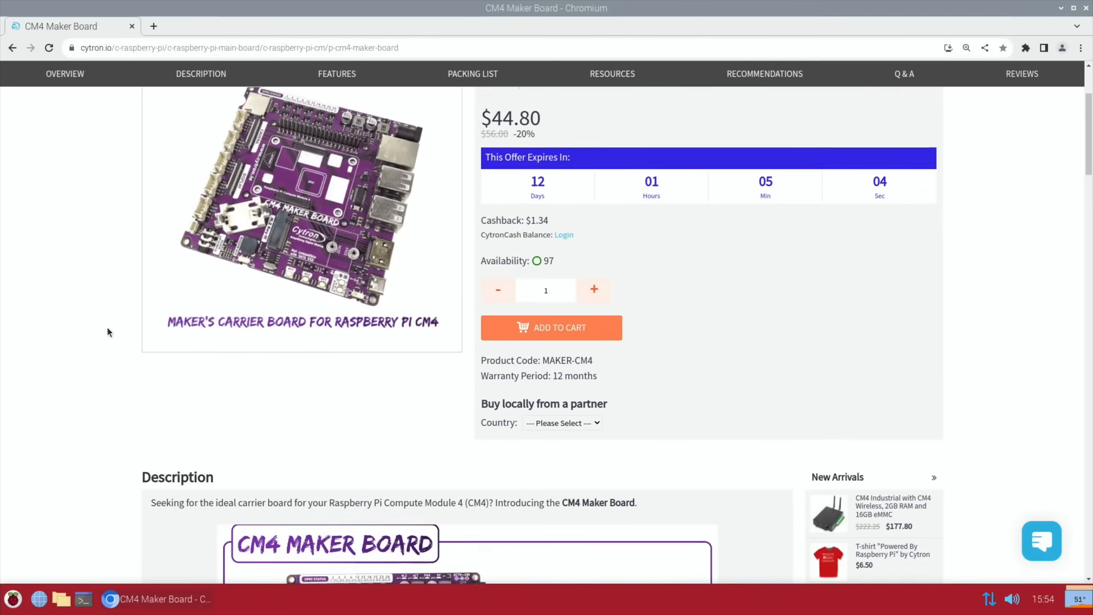
pyautogui.scroll(-3)
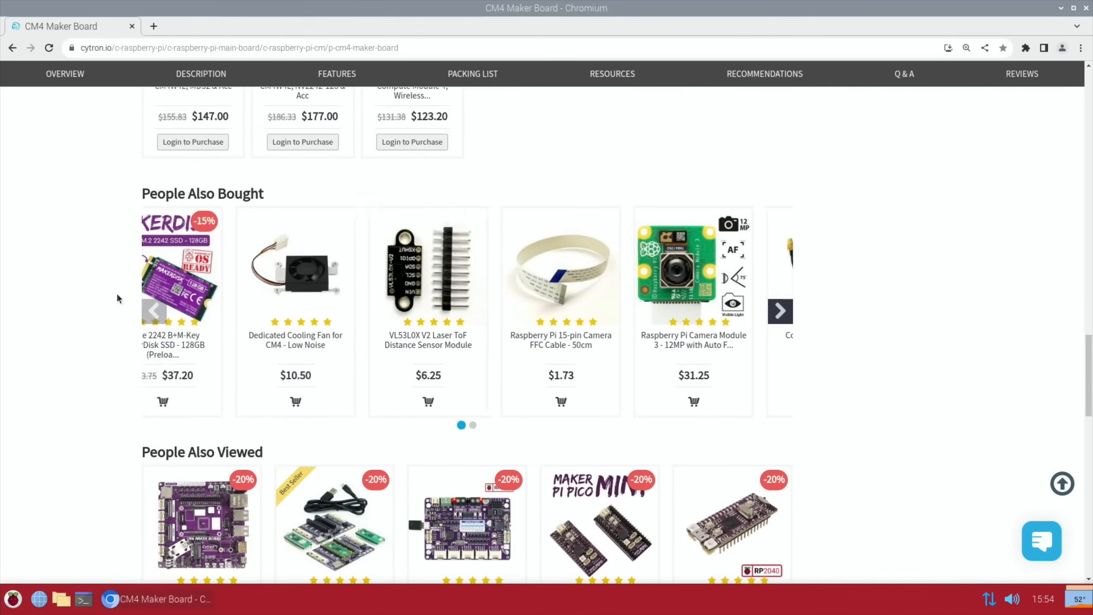
pyautogui.scroll(3)
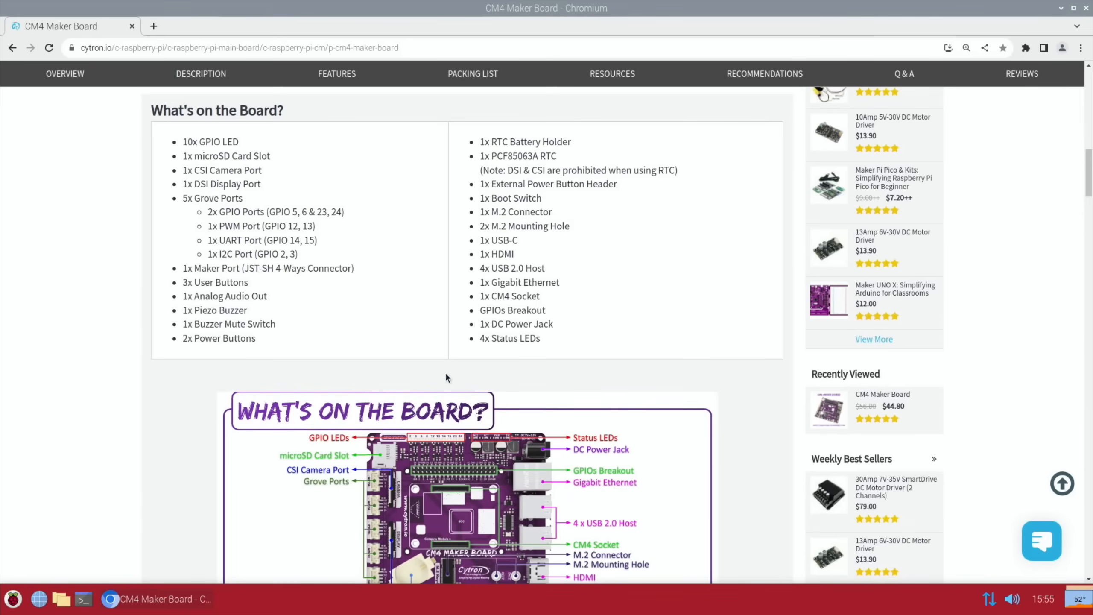
pyautogui.scroll(-3)
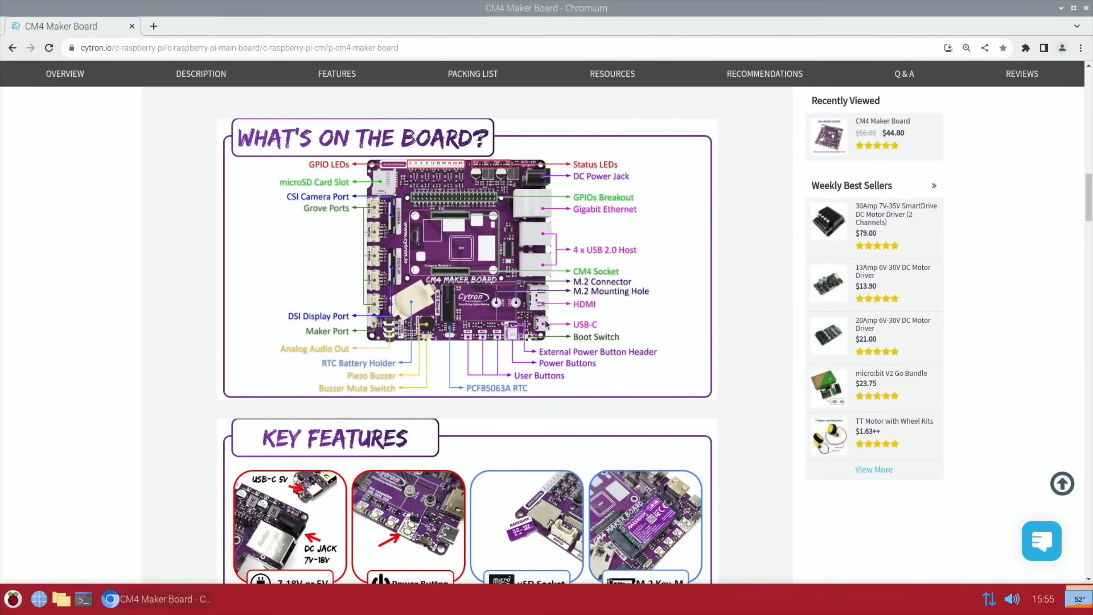
pyautogui.scroll(-3)
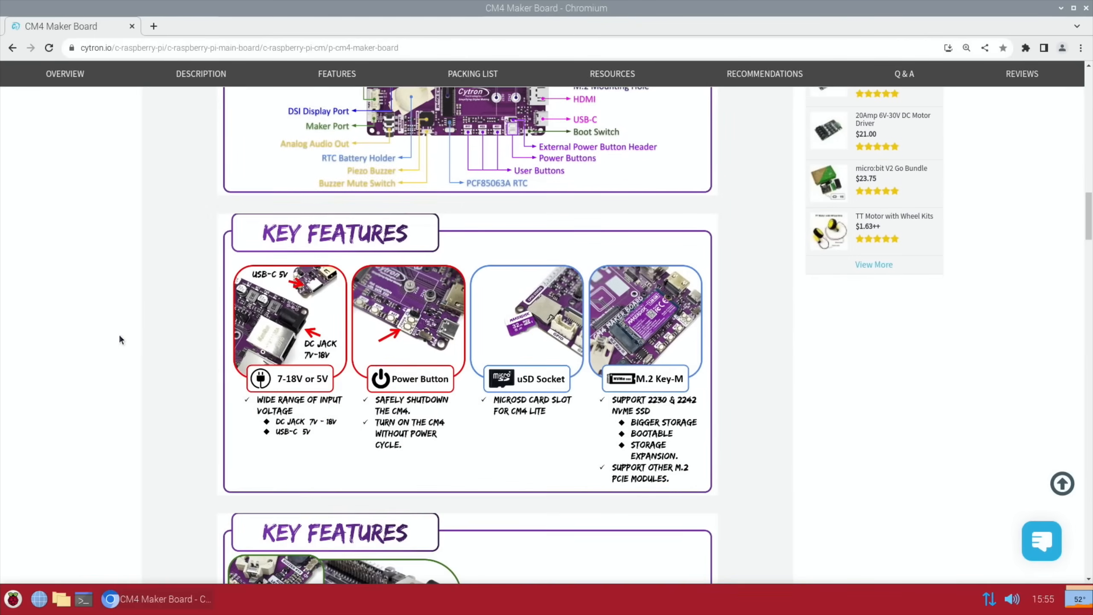
pyautogui.scroll(-3)
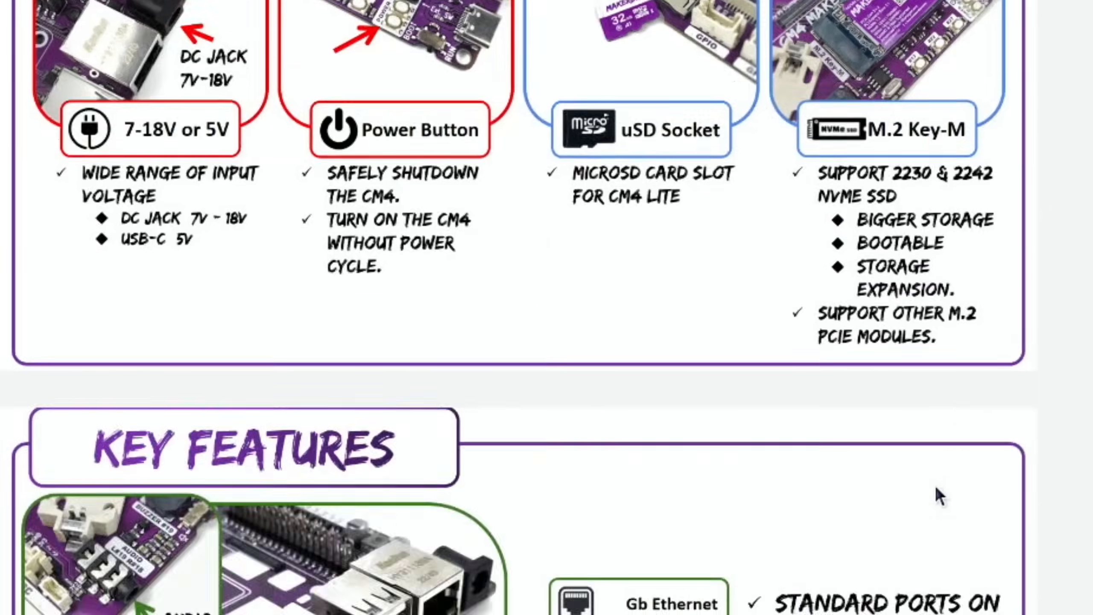
# Scroll past the GPIOs Breakout chart and Dimension drawing to the related product listings
pyautogui.scroll(-3)
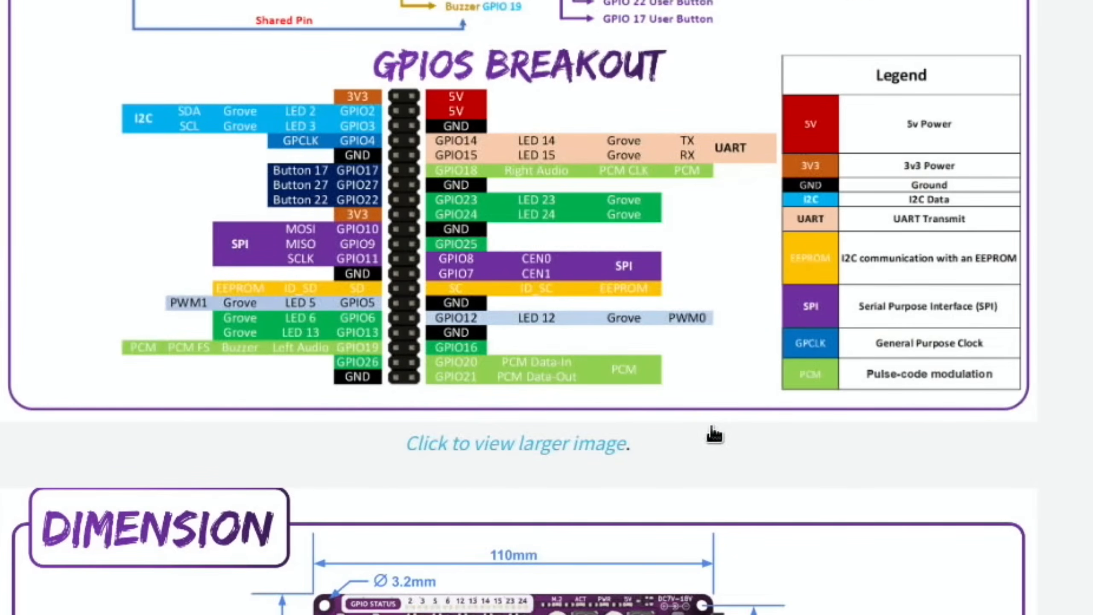
pyautogui.scroll(-3)
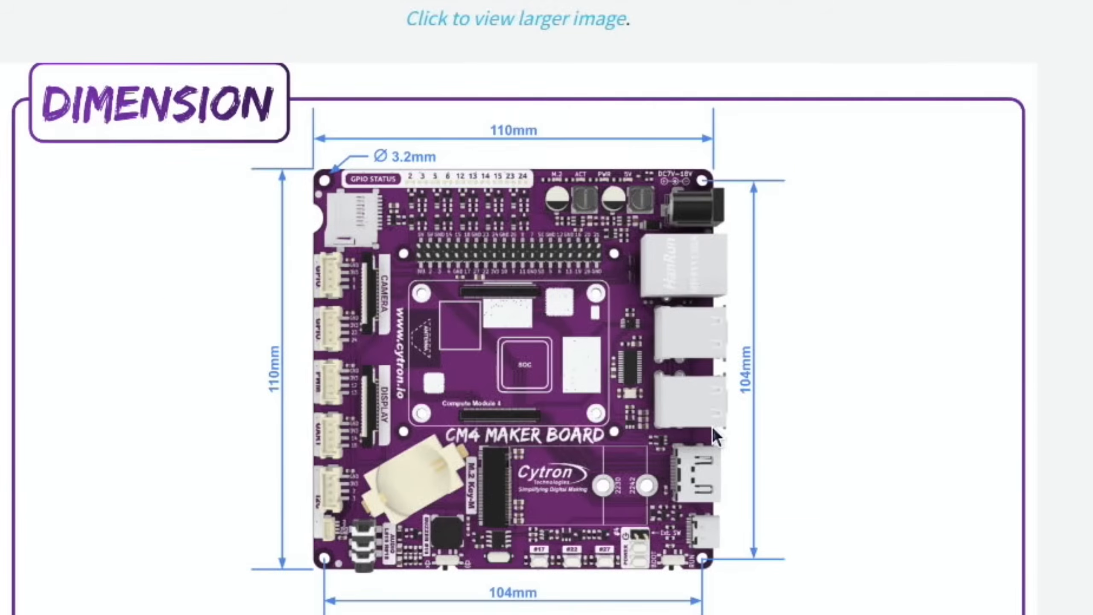
pyautogui.scroll(-3)
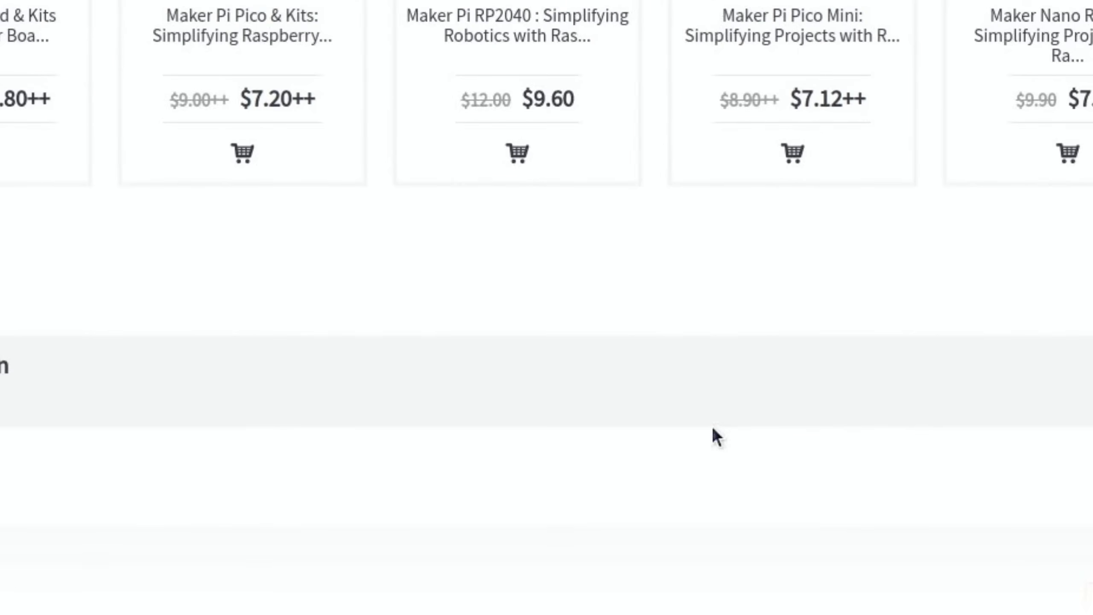